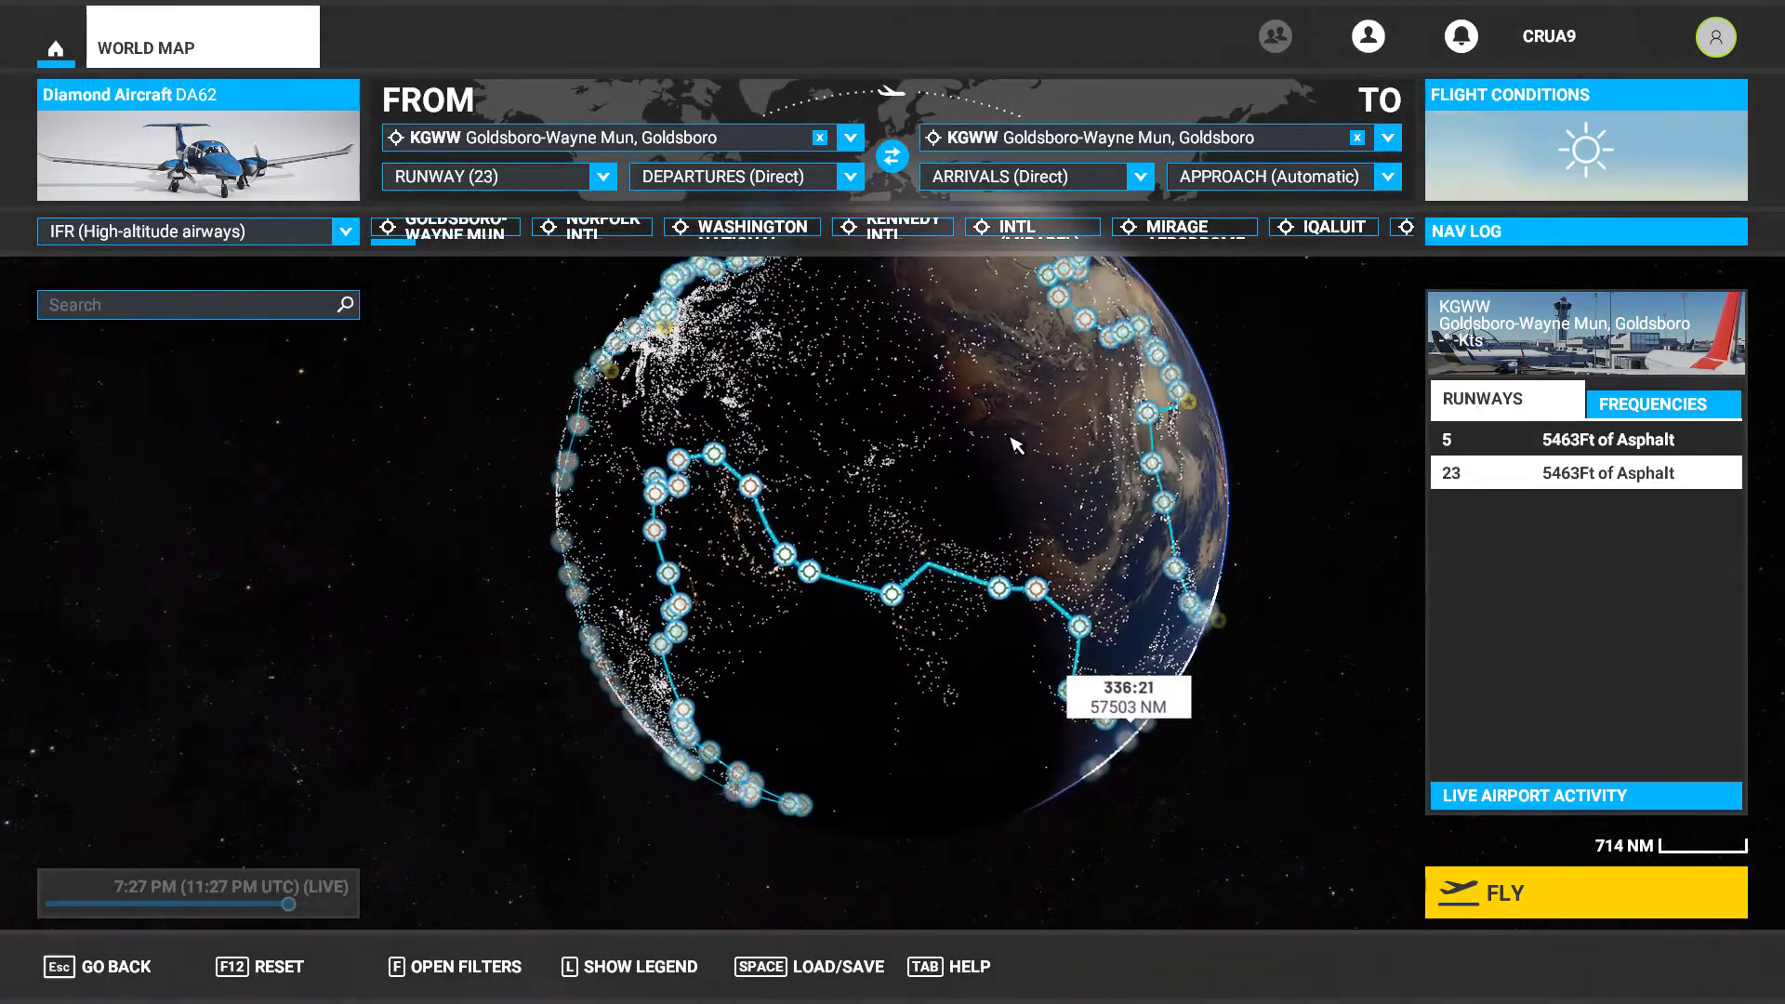
Step: Look over the route on the globe, then open and cancel the flight file browser
{"action": "left_click_drag", "start_coordinate": [1014, 444], "coordinate": [934, 609]}
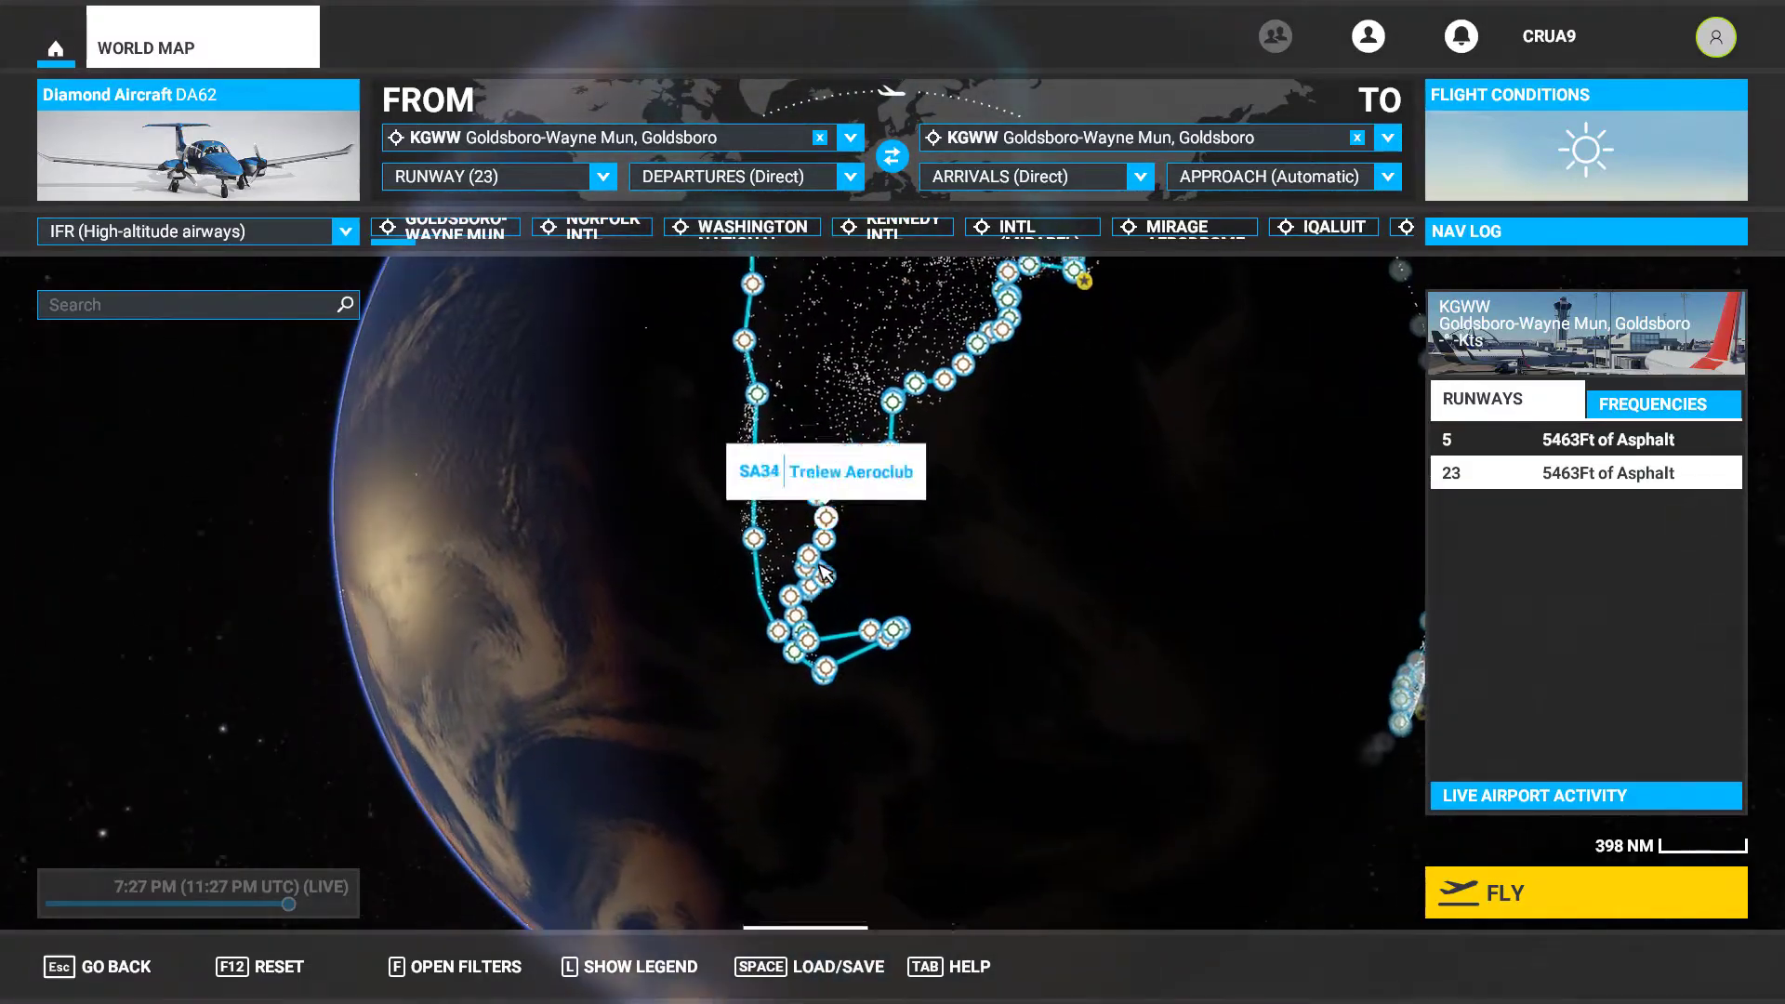
{"action": "scroll", "scroll_direction": "down", "scroll_amount": 3}
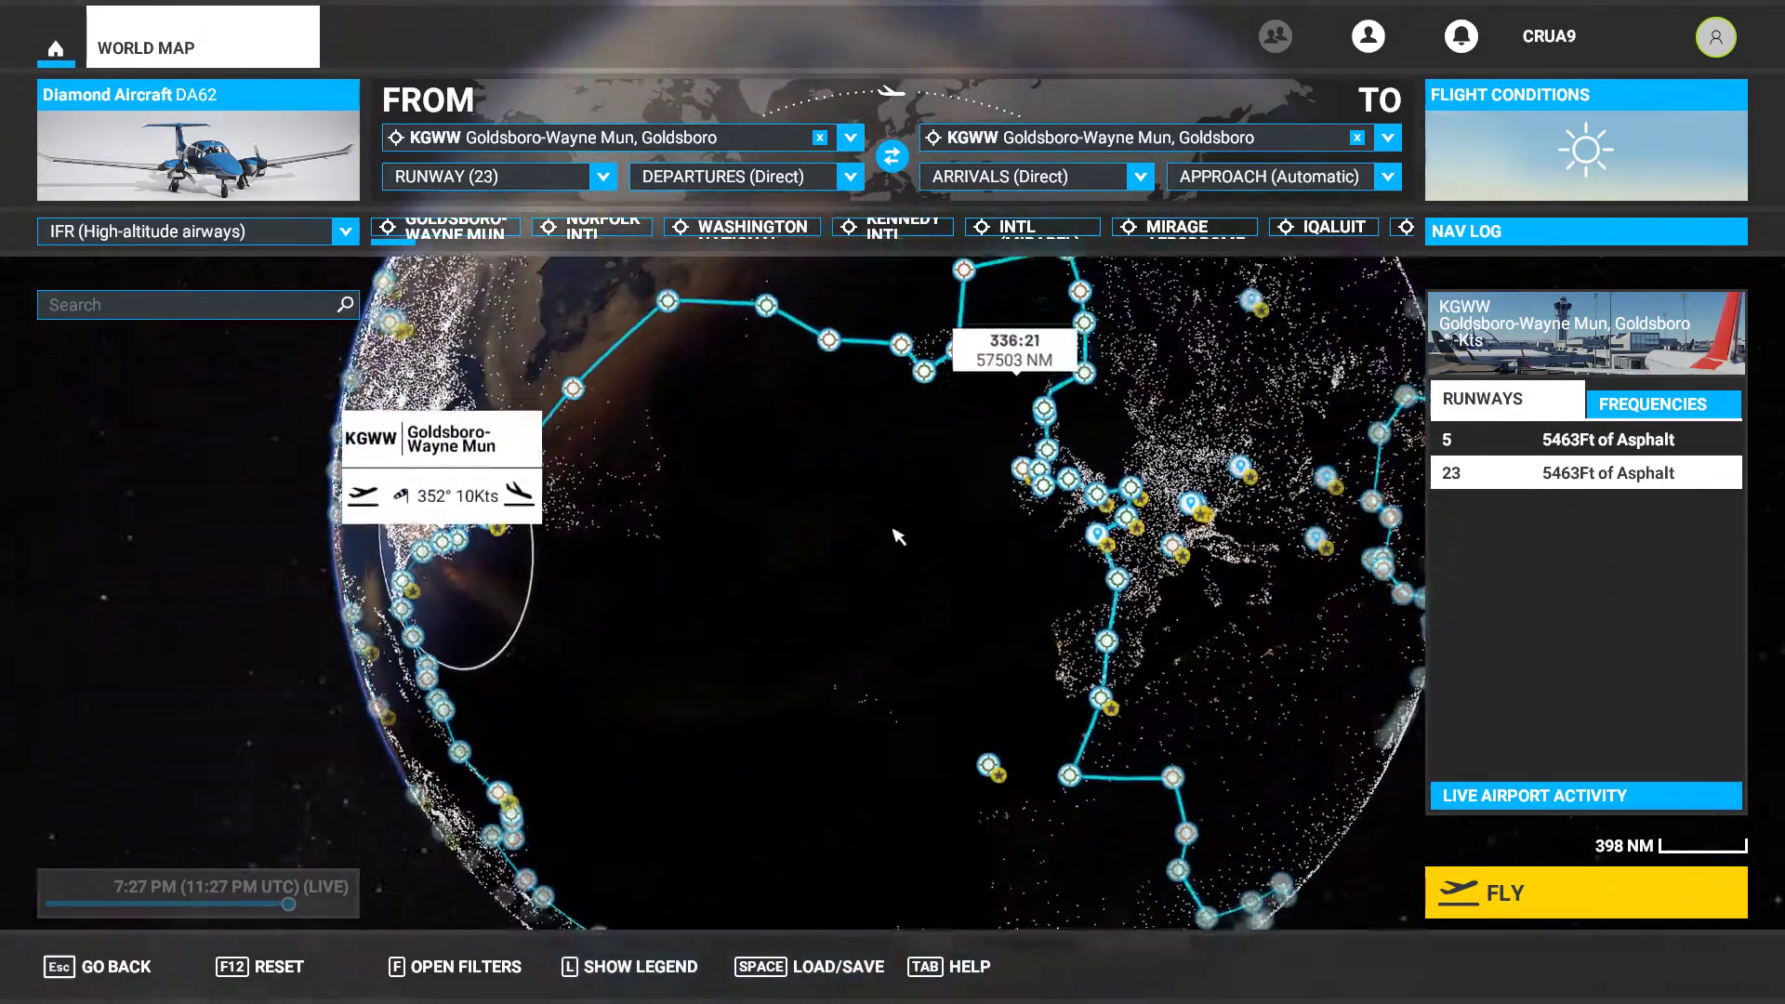
{"action": "key", "text": "space"}
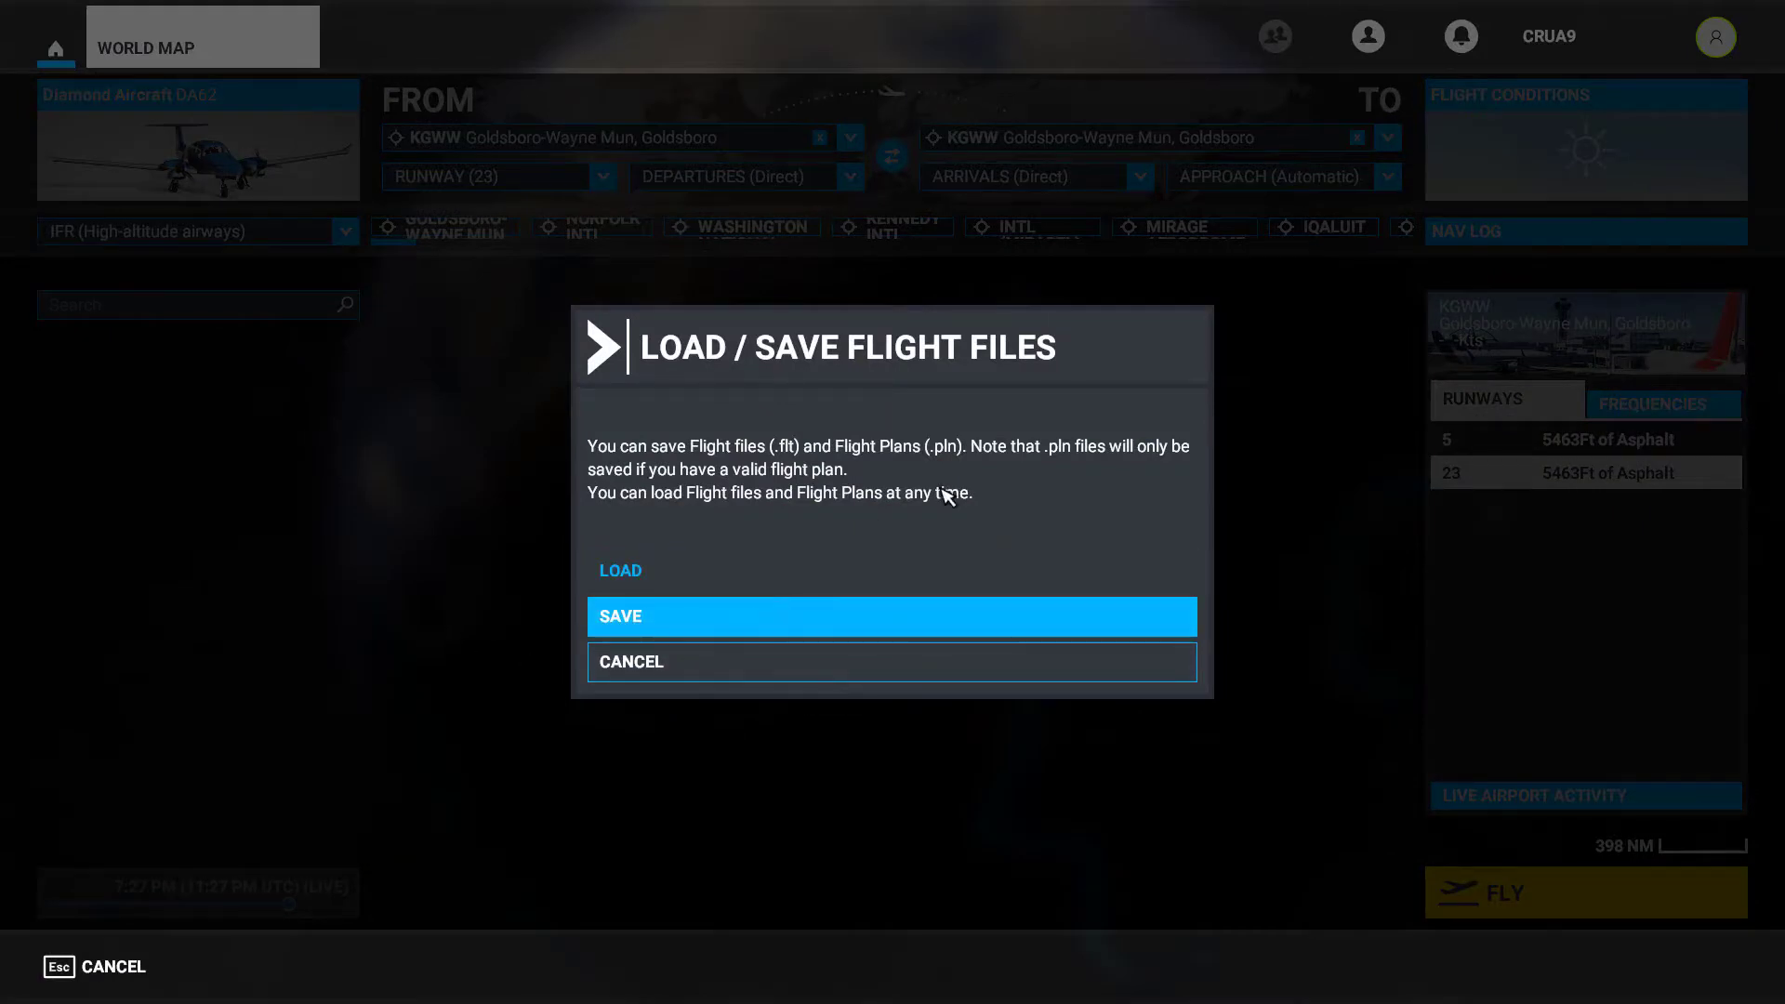
{"action": "left_click", "coordinate": [619, 570]}
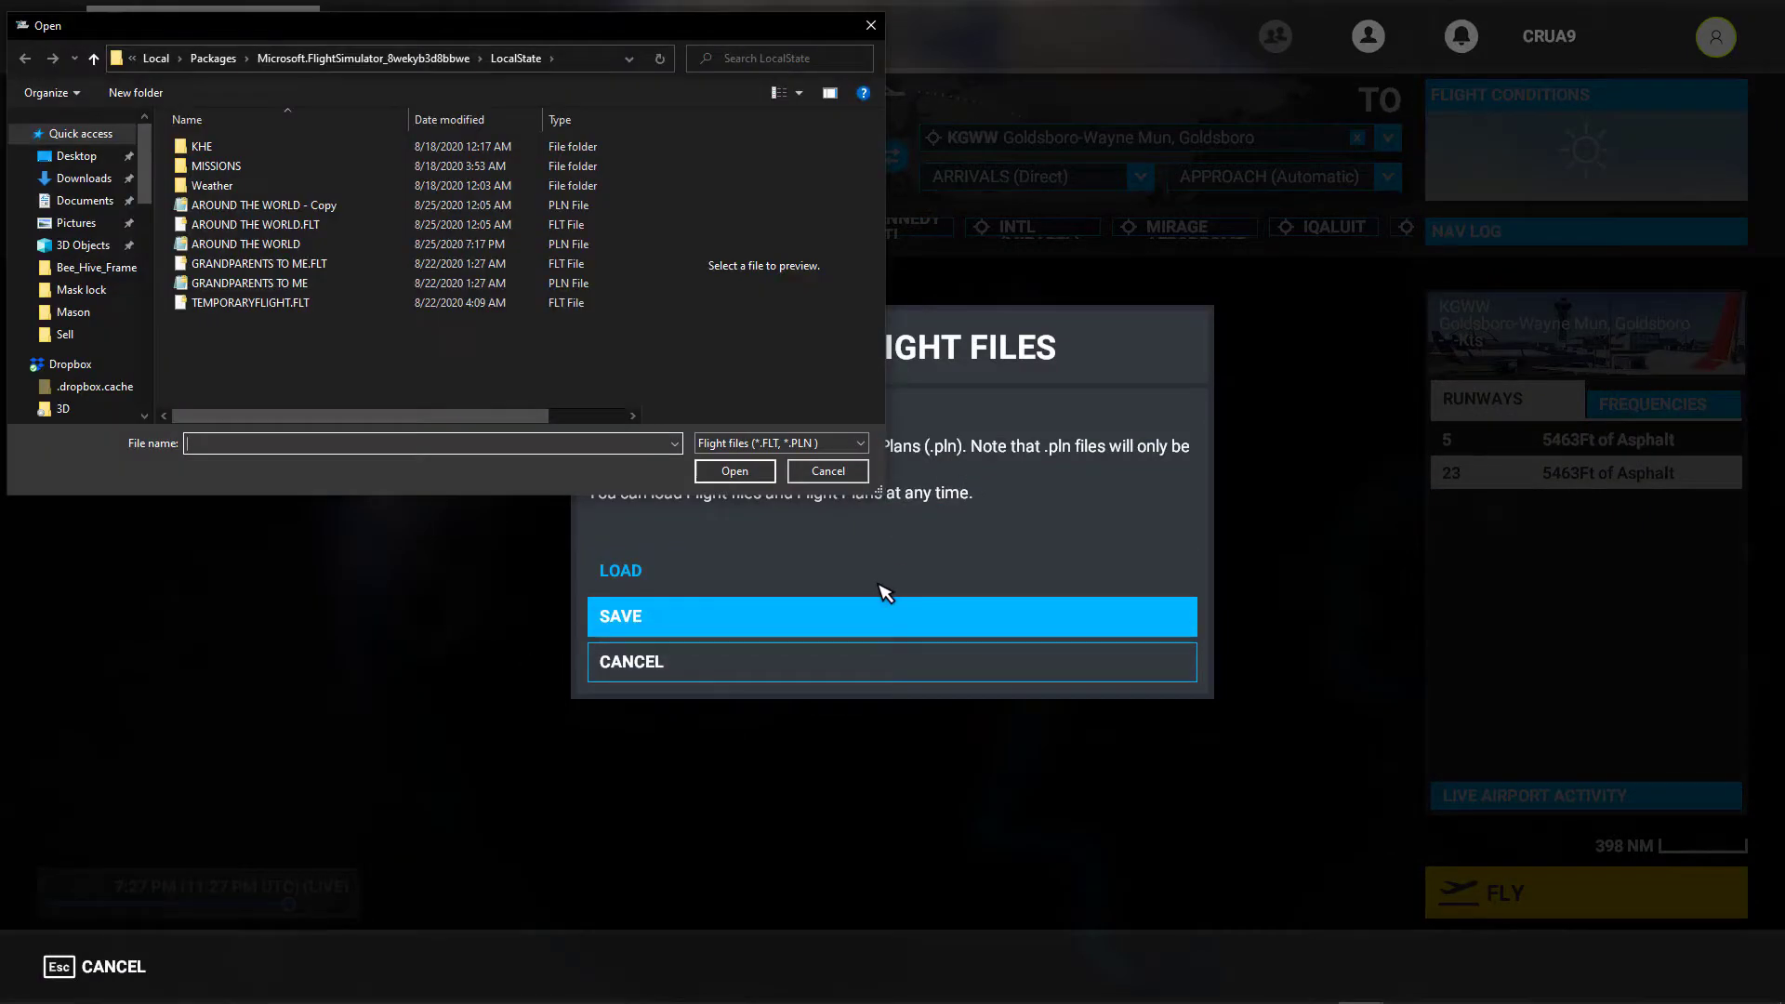
{"action": "left_click", "coordinate": [253, 225]}
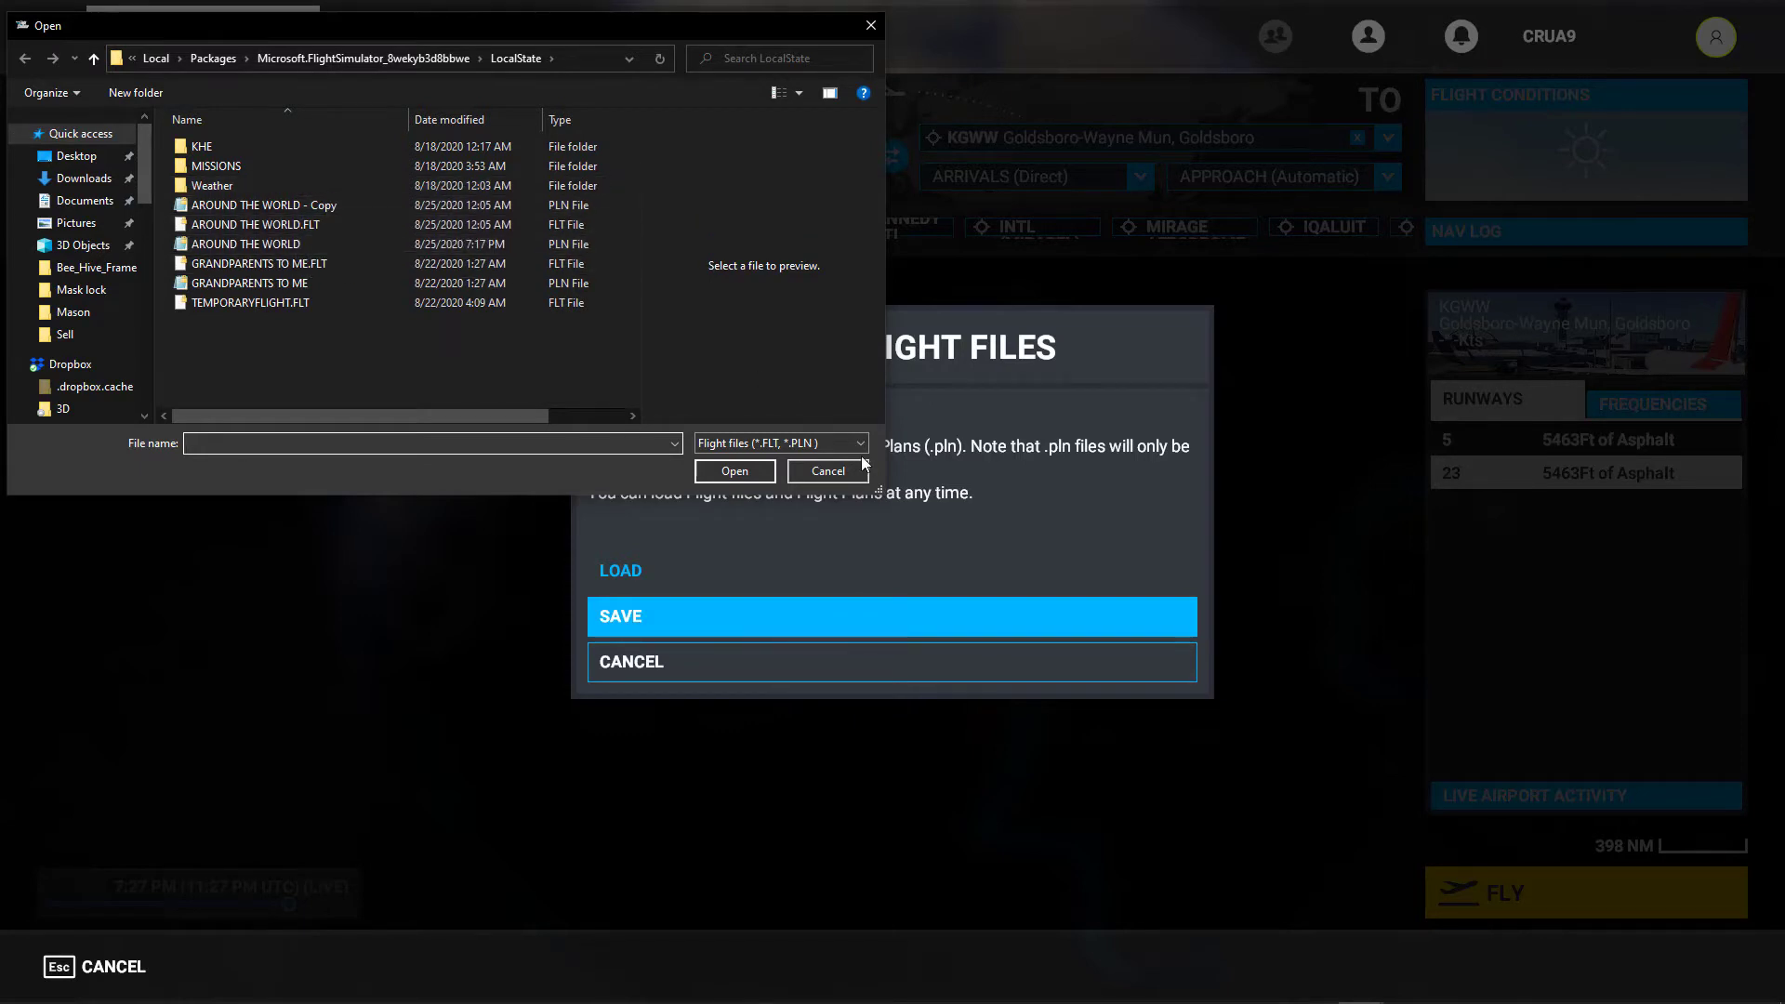
{"action": "left_click", "coordinate": [828, 470]}
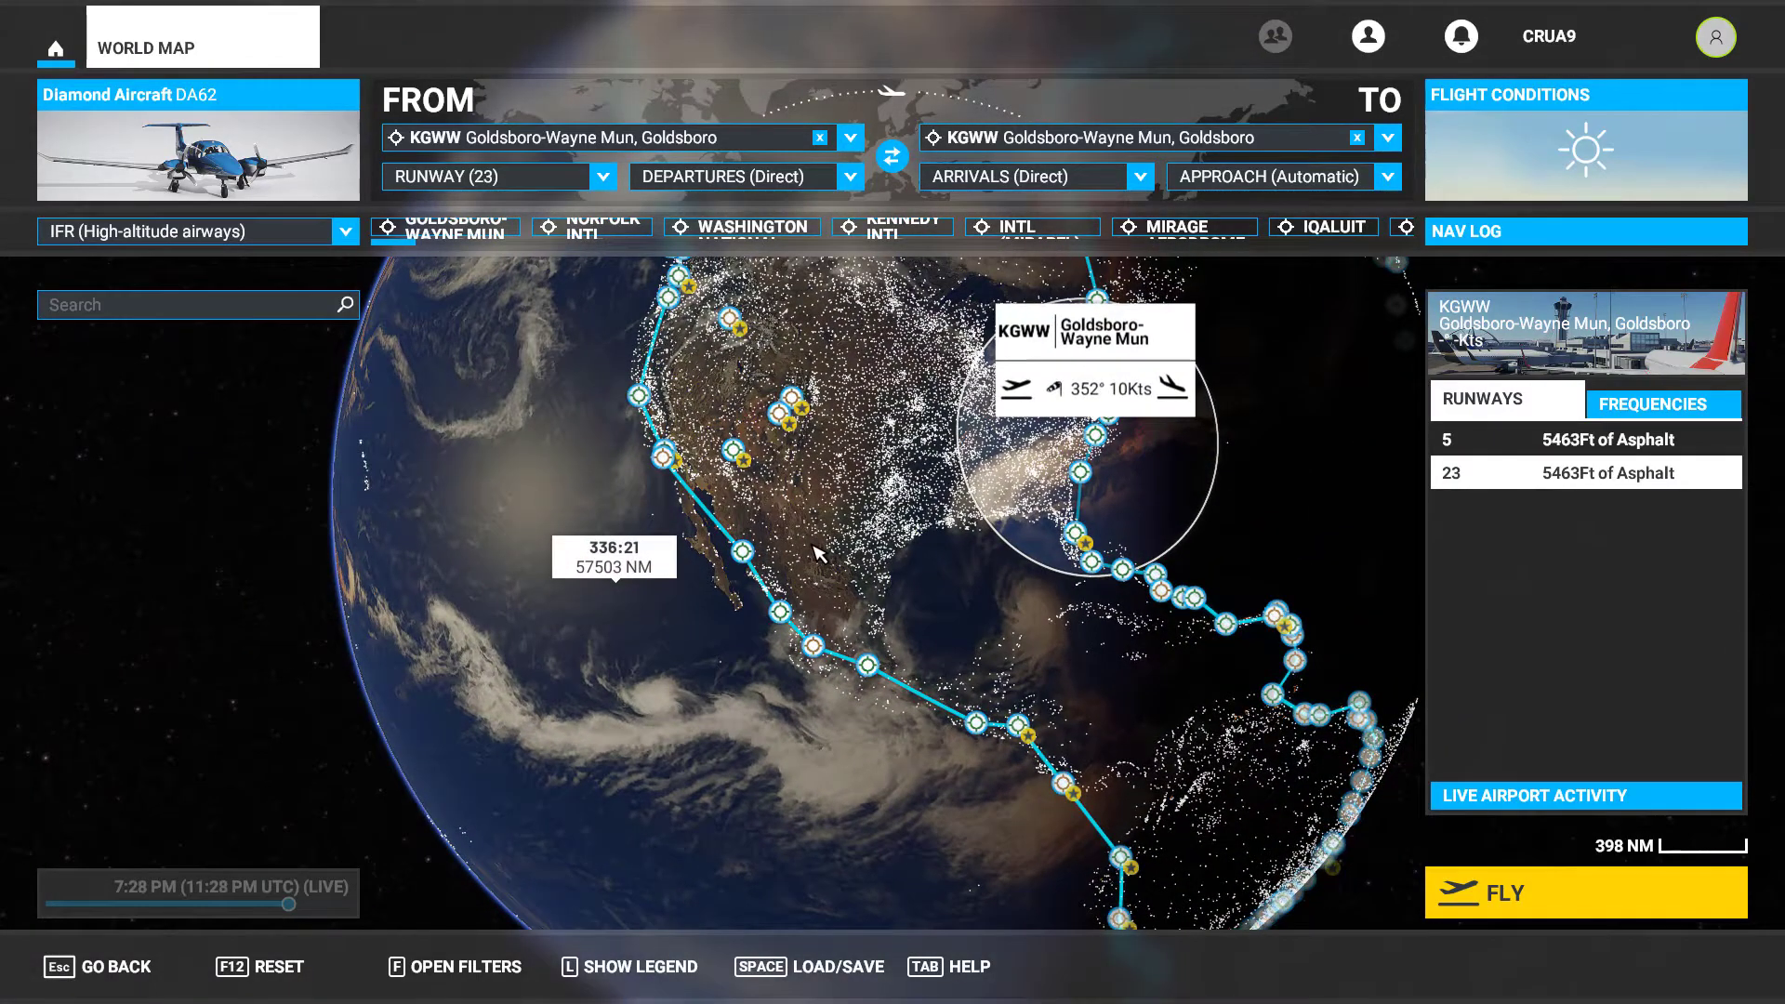
{"action": "mouse_move", "coordinate": [1002, 456]}
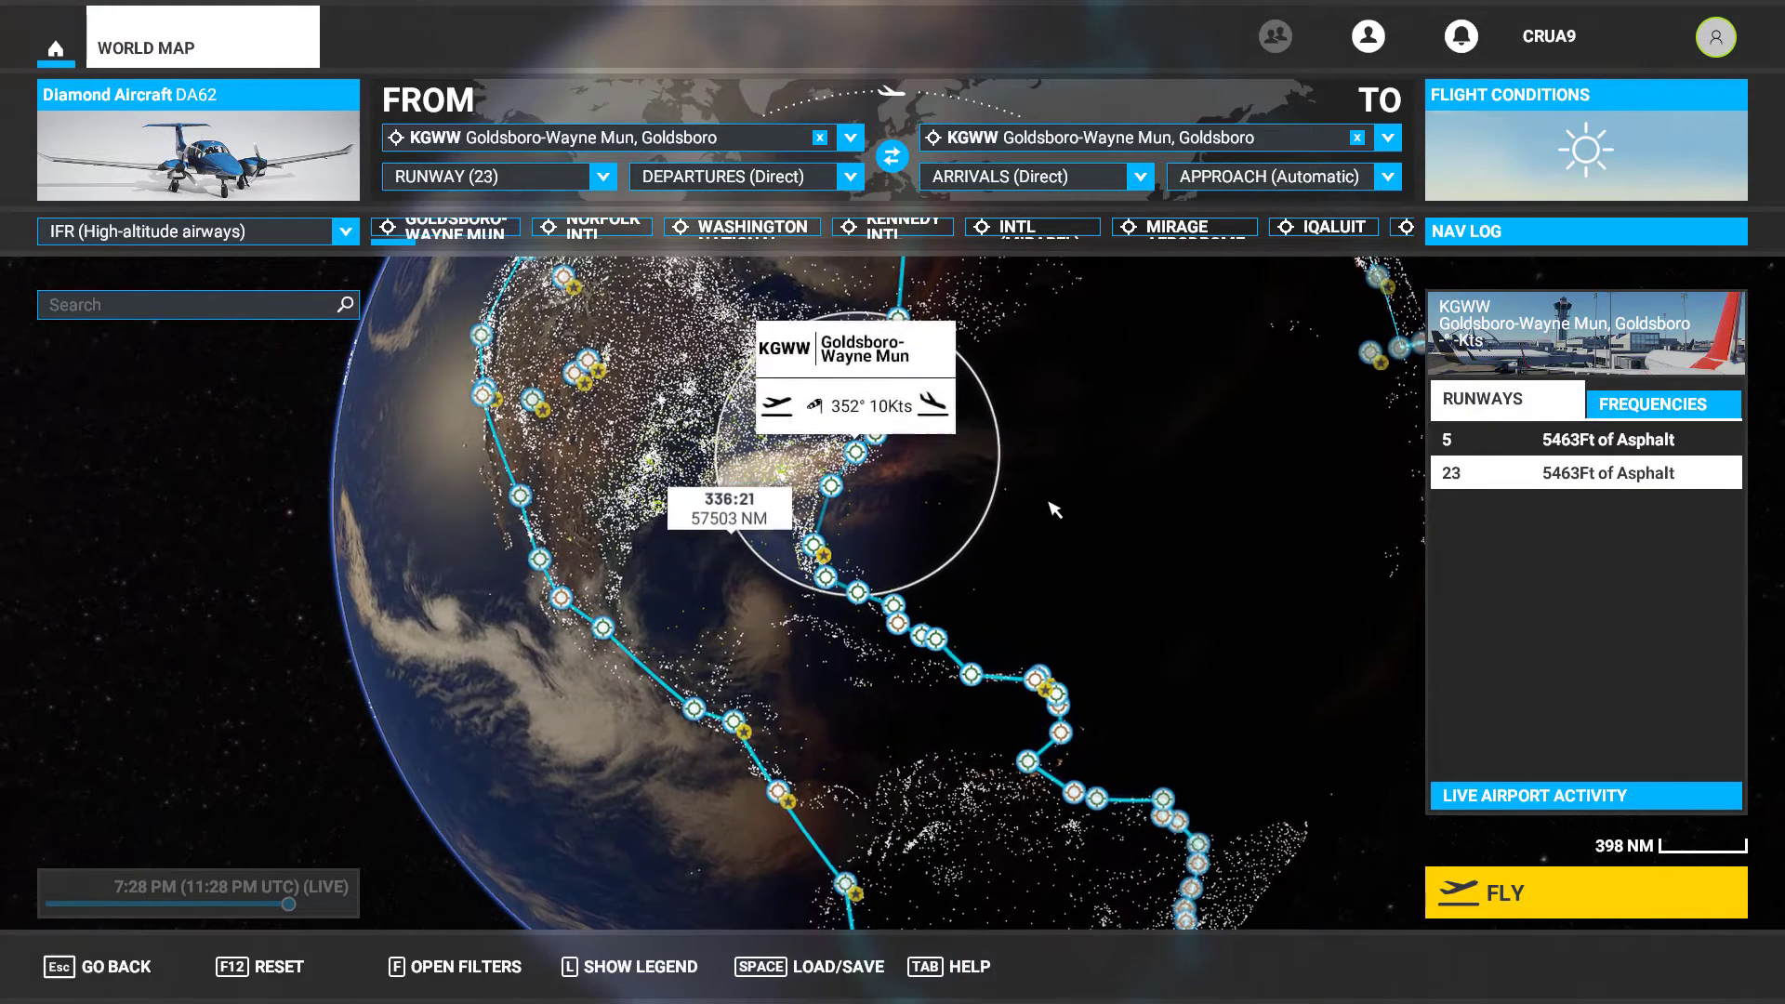
Step: In Notepad, select the DestinationID line and the Kennedy Intl waypoint id
{"action": "left_click_drag", "start_coordinate": [1054, 508], "coordinate": [1003, 415]}
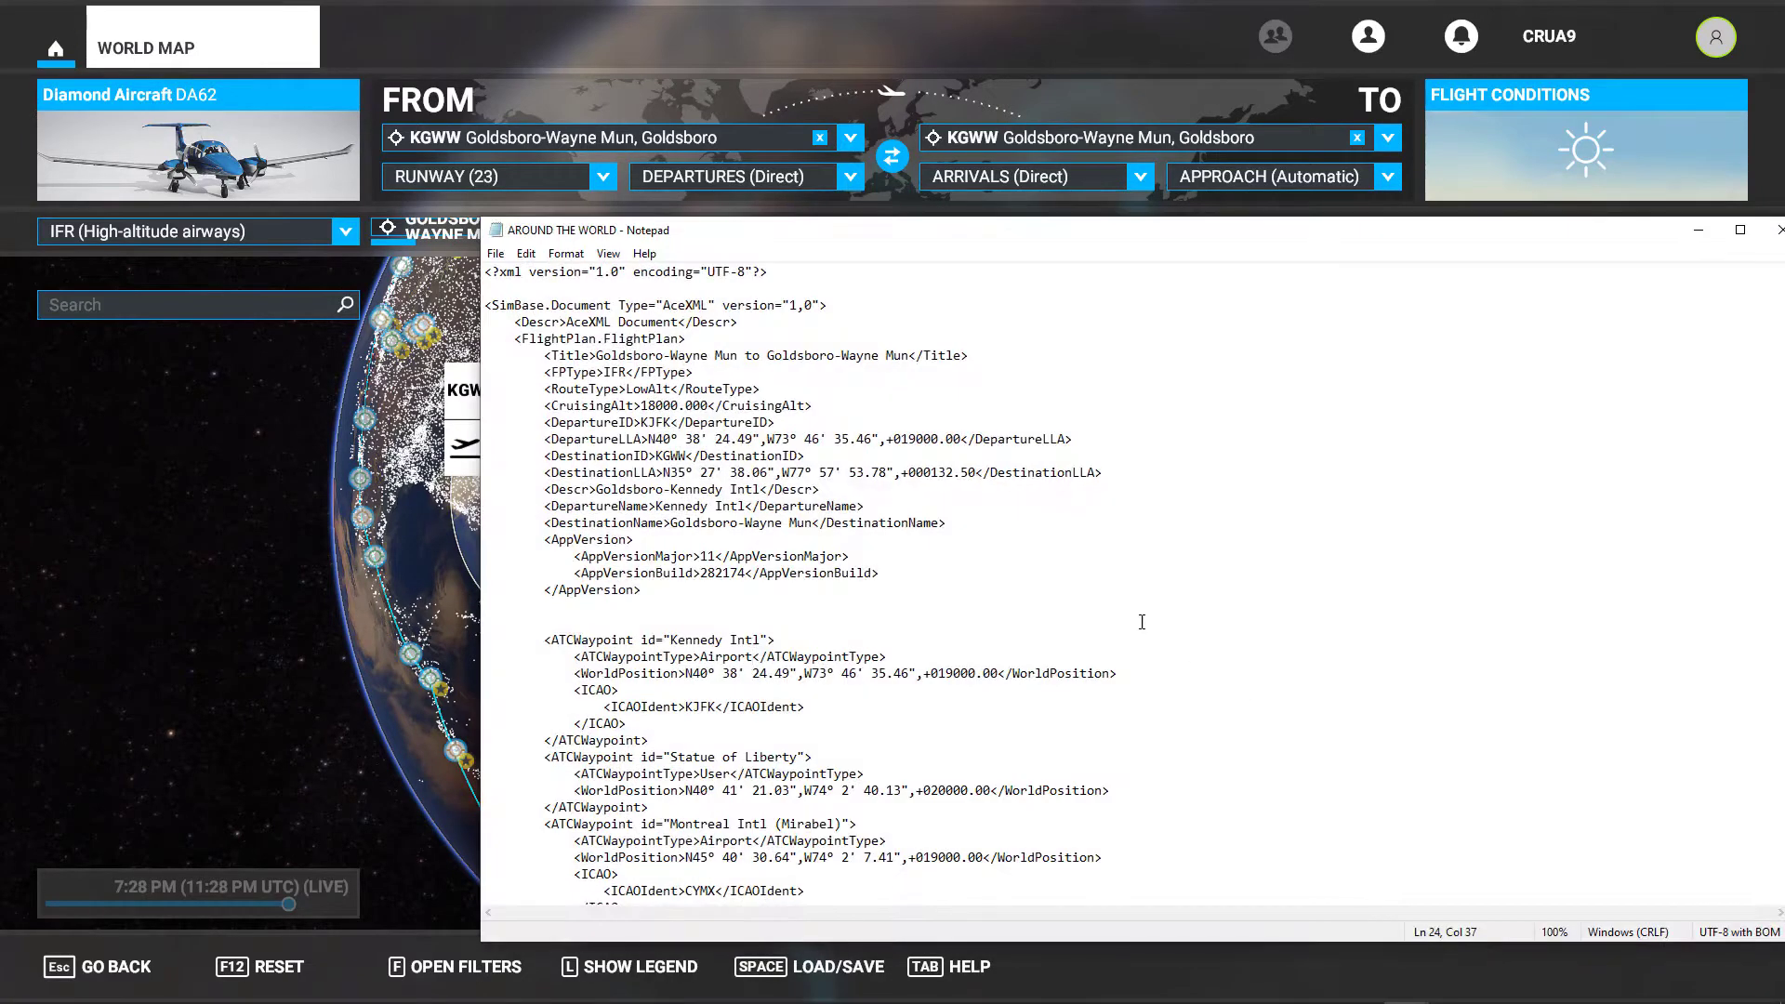
{"action": "mouse_move", "coordinate": [983, 619]}
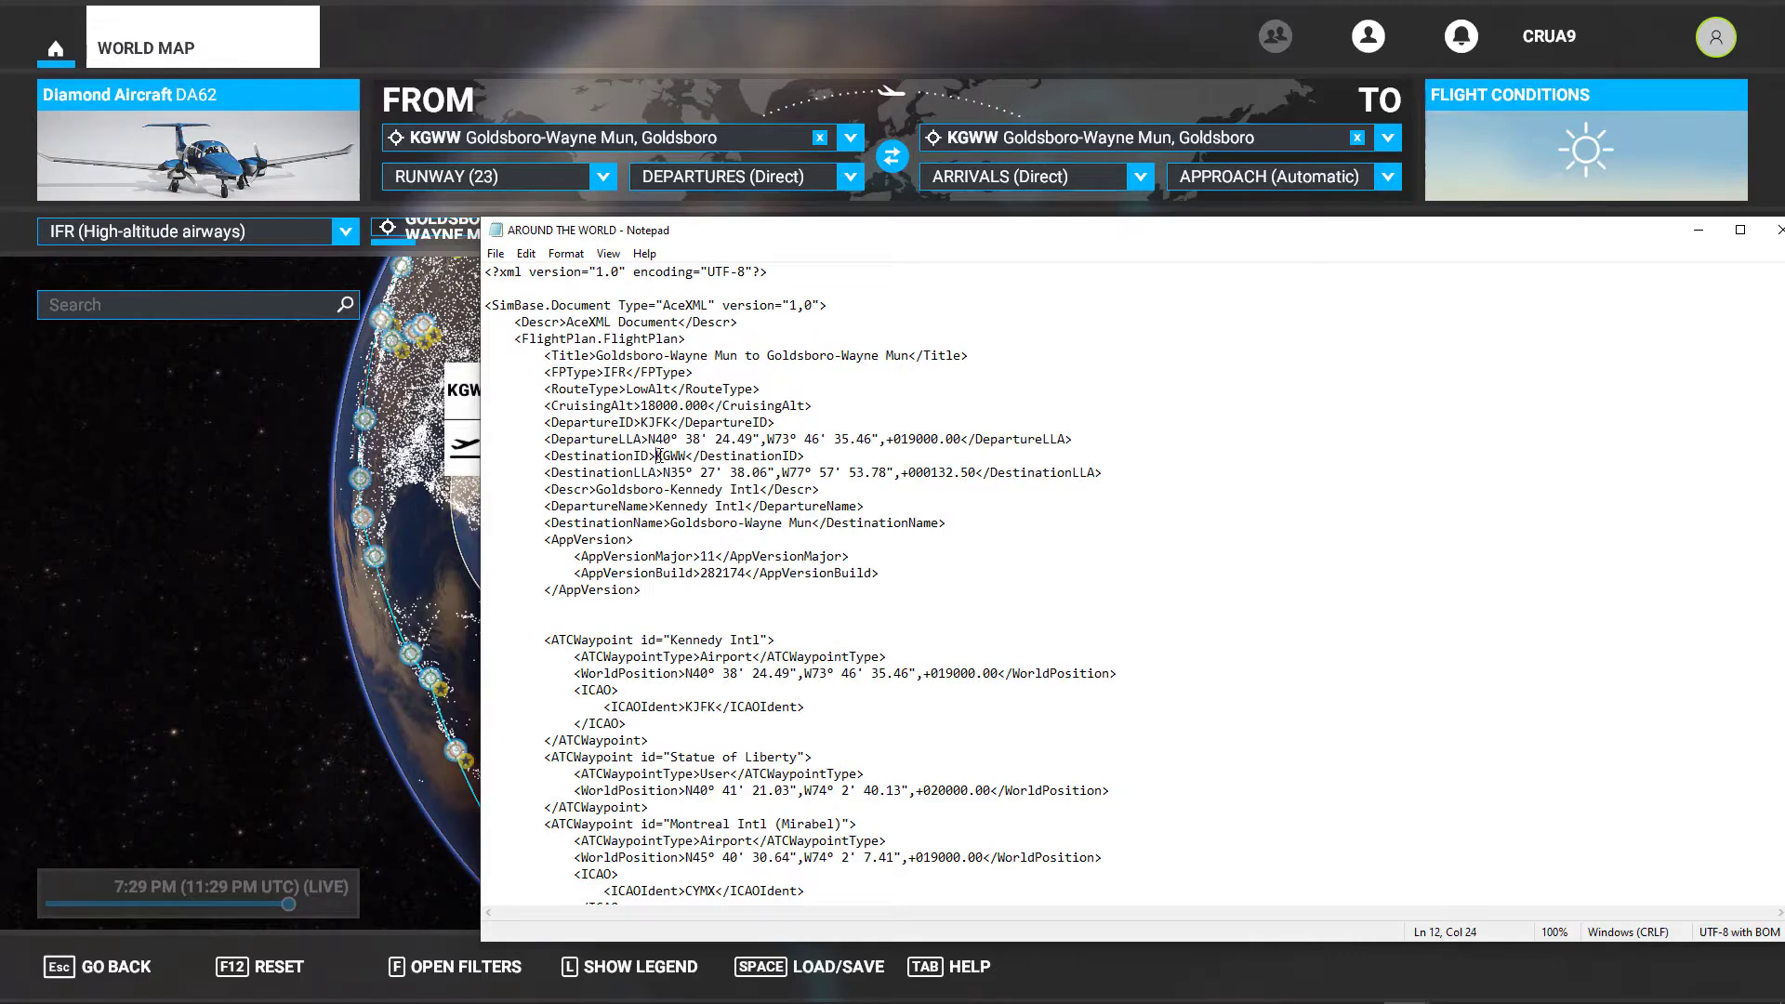
{"action": "triple_click", "coordinate": [672, 456]}
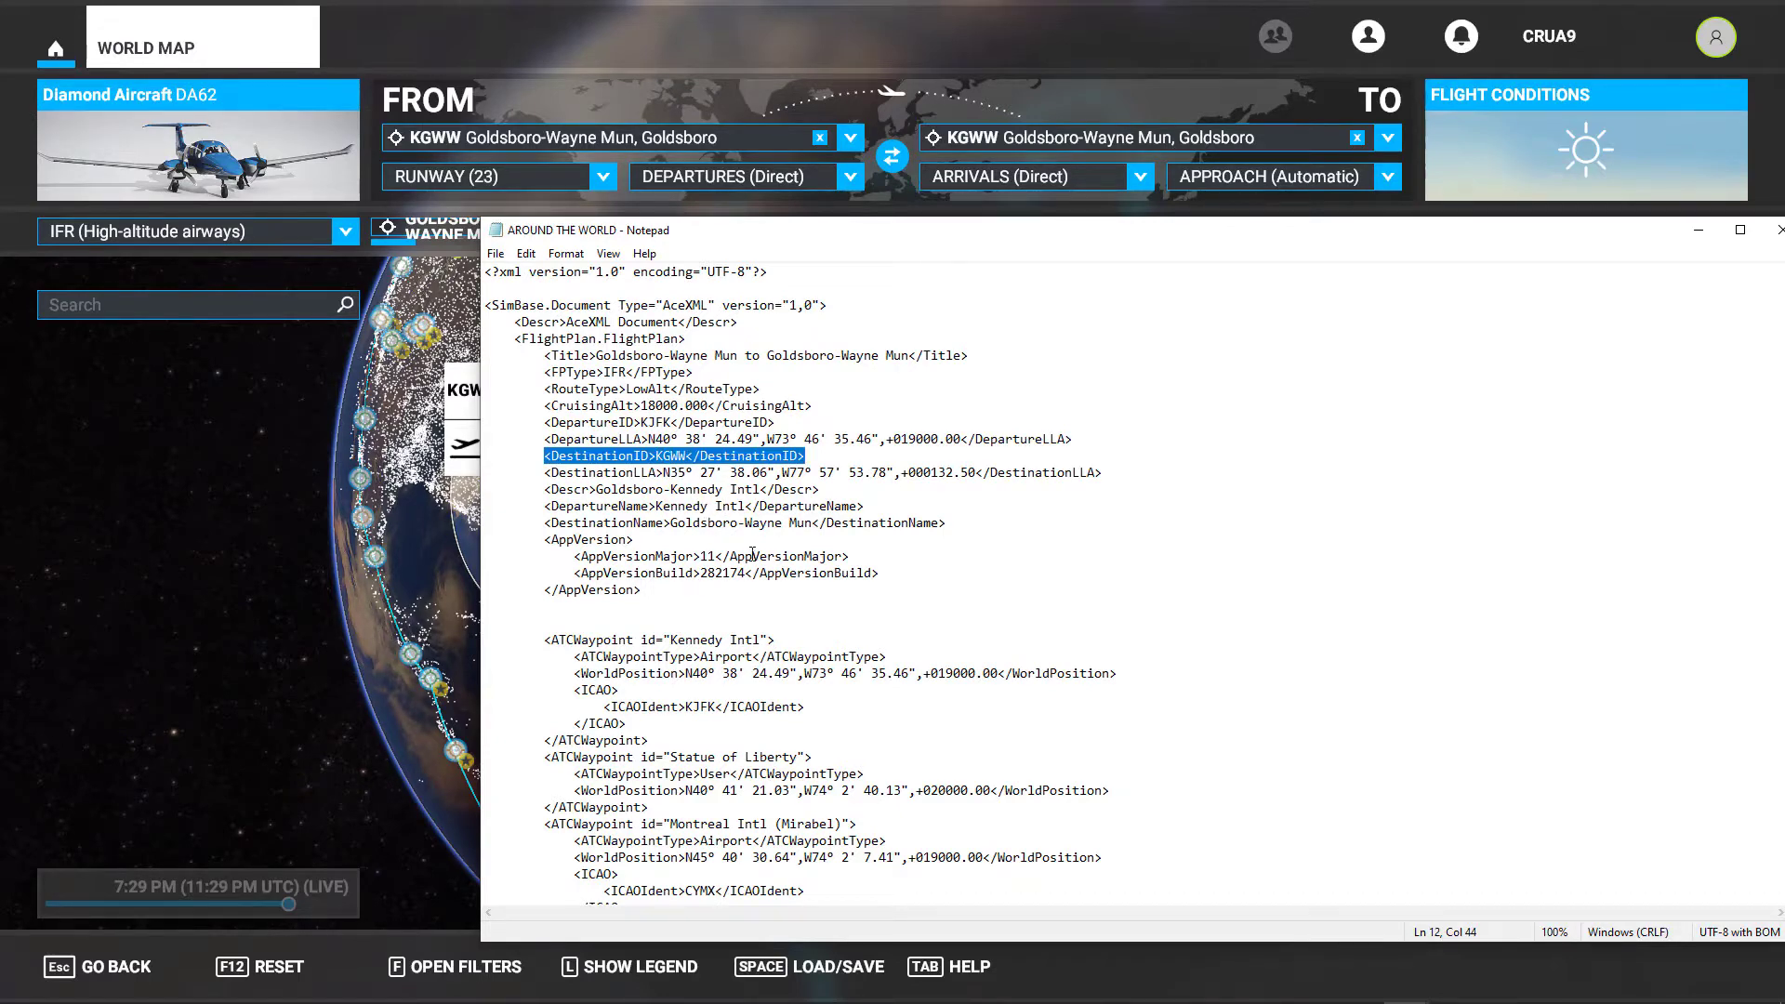
{"action": "scroll", "scroll_direction": "down", "scroll_amount": 3}
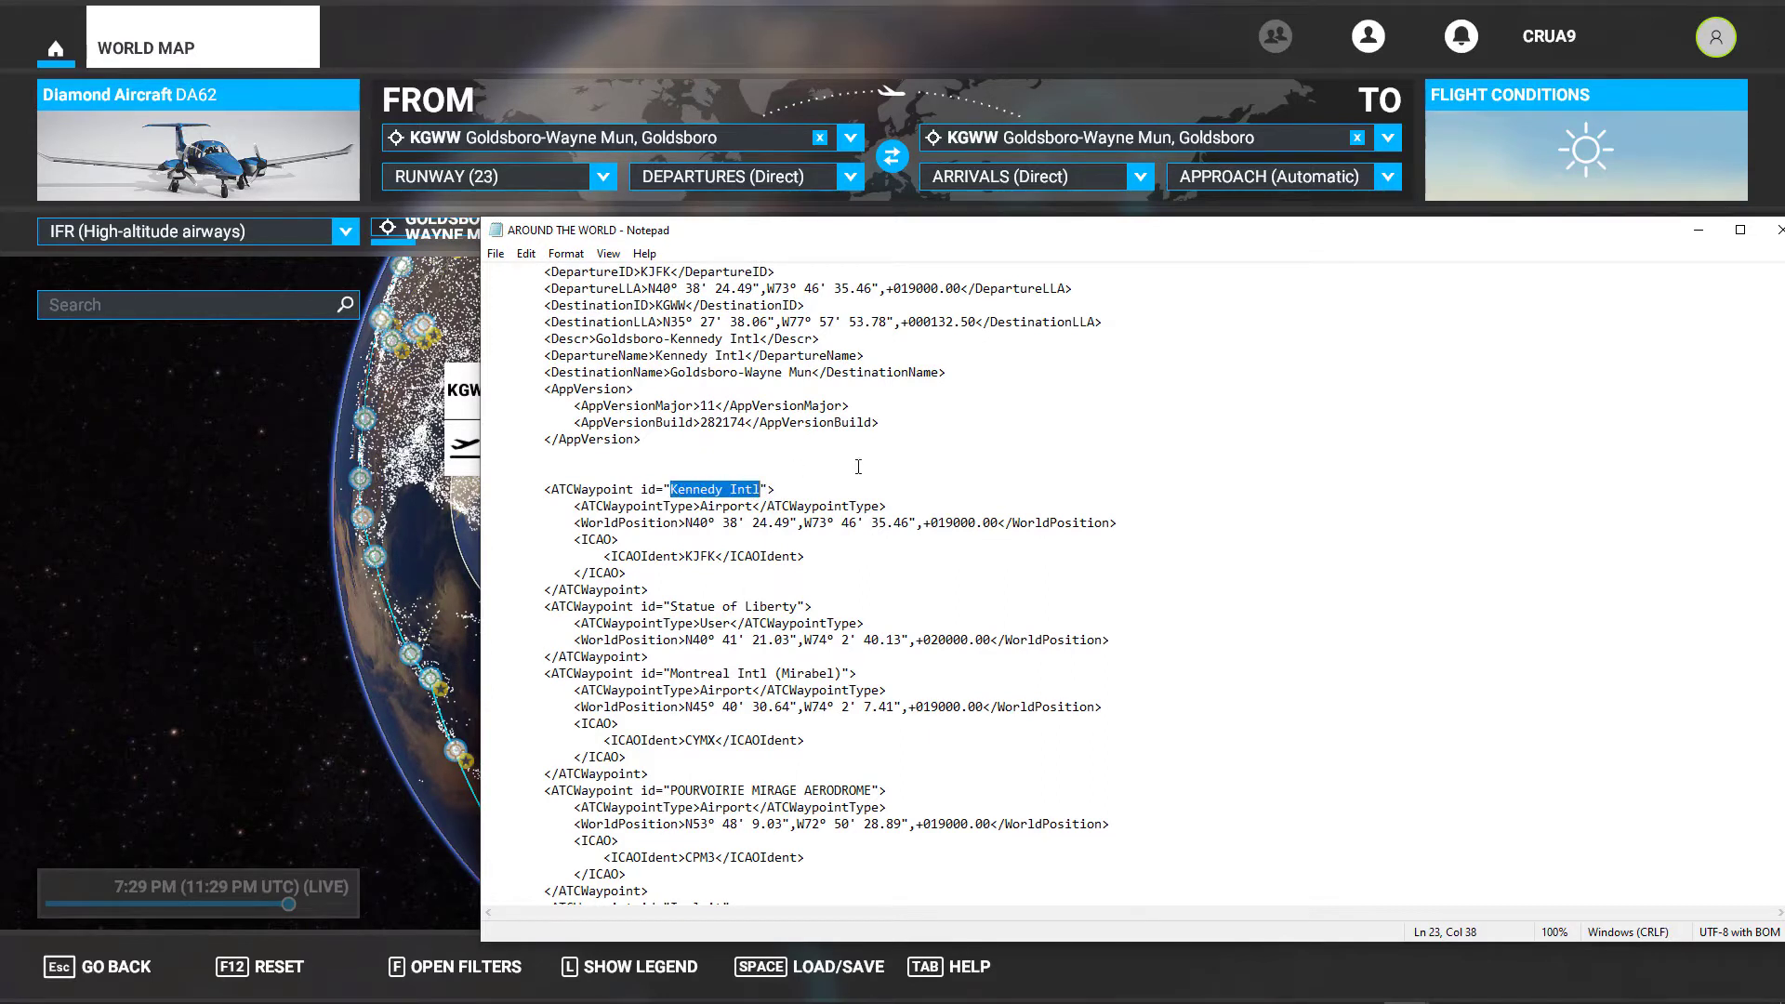
{"action": "left_click", "coordinate": [823, 503]}
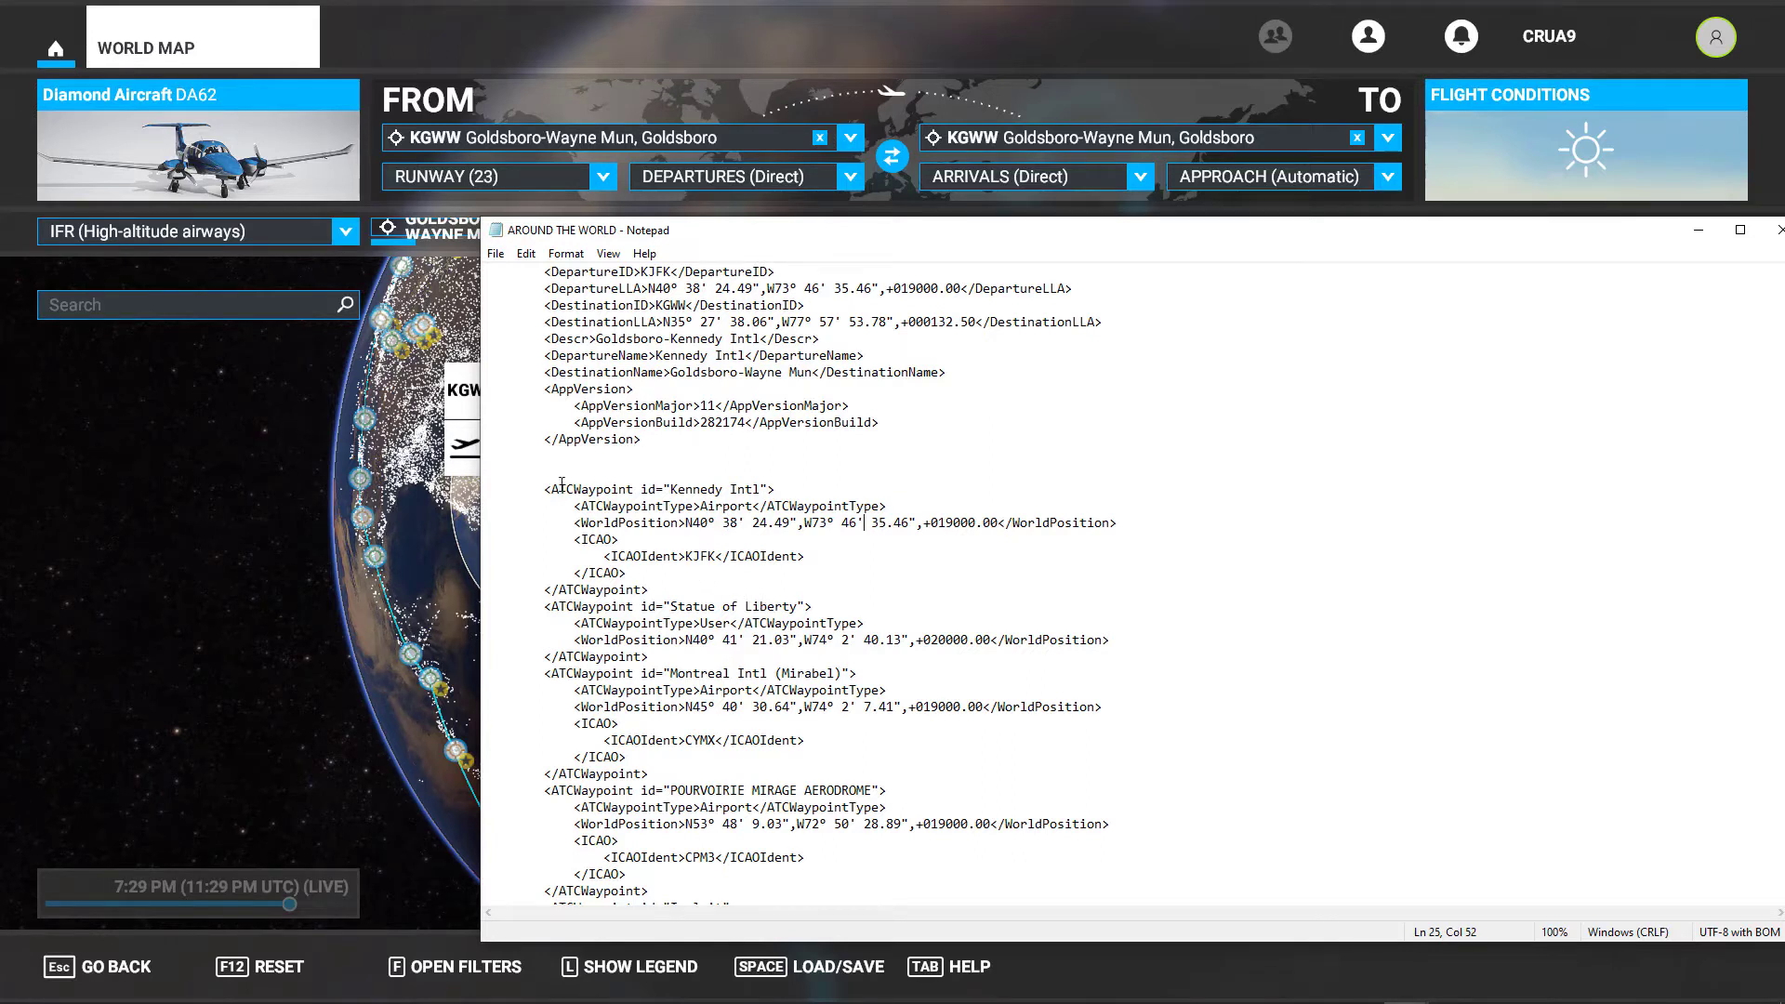
{"action": "left_click_drag", "start_coordinate": [545, 488], "coordinate": [649, 590]}
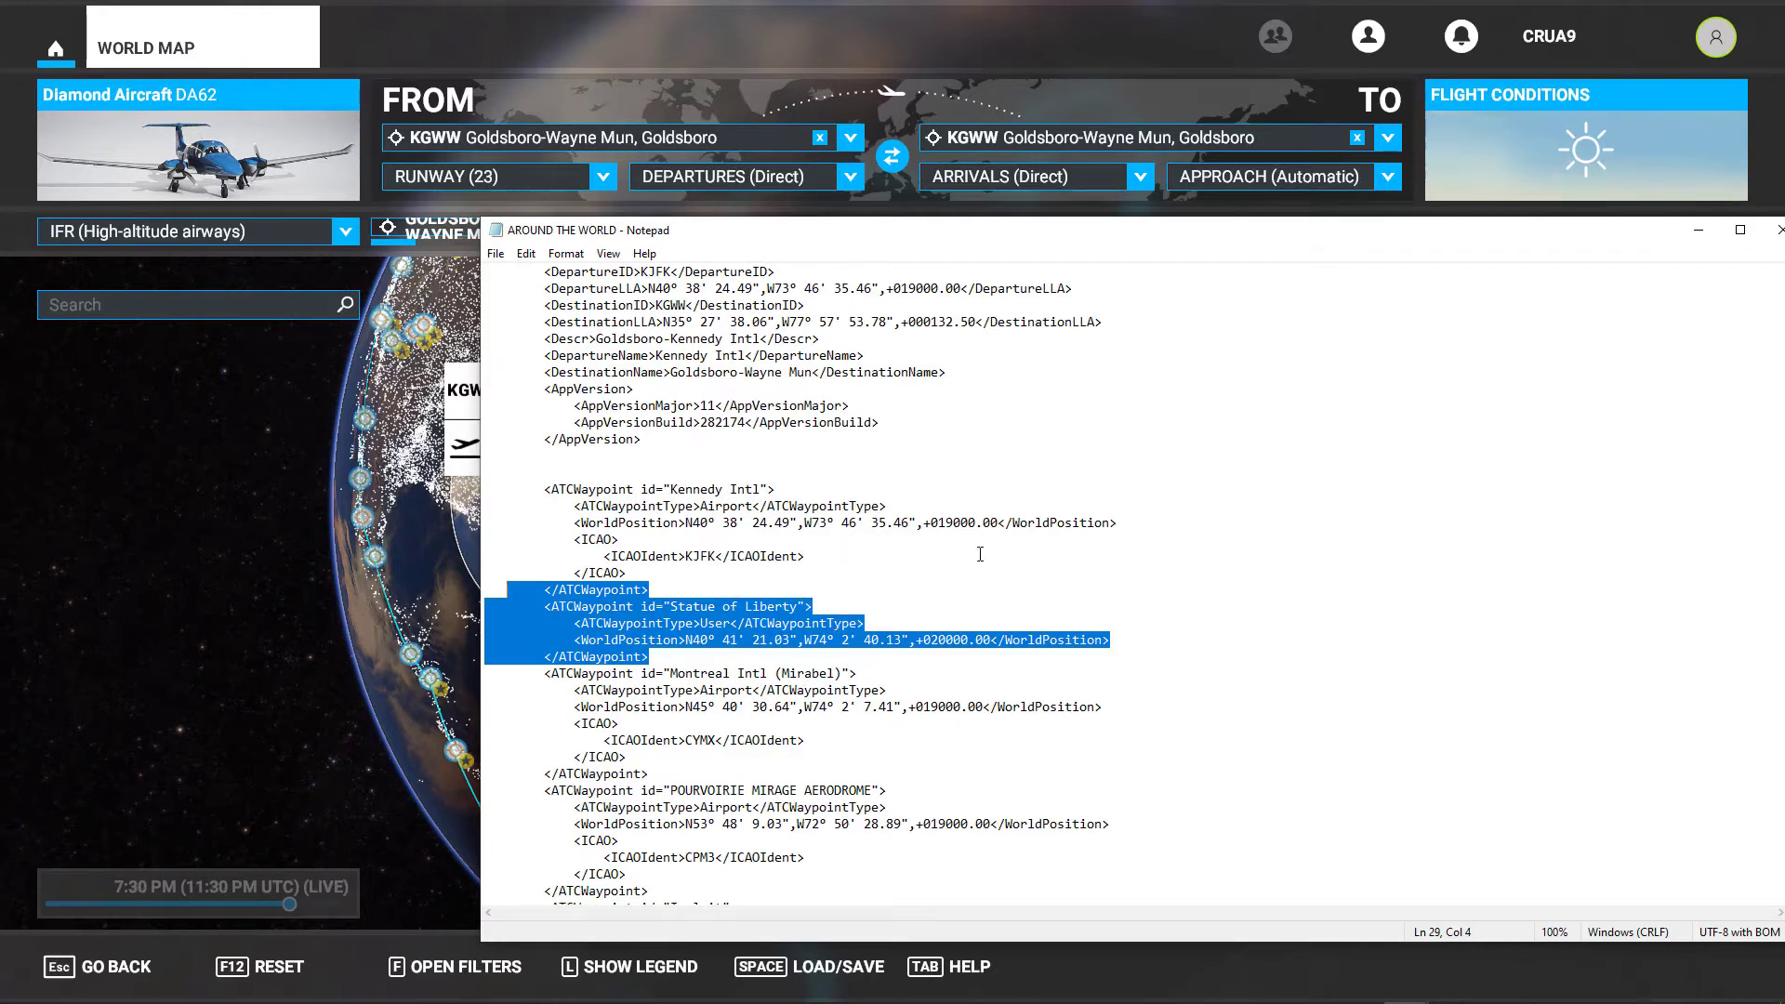
{"action": "mouse_move", "coordinate": [1027, 544]}
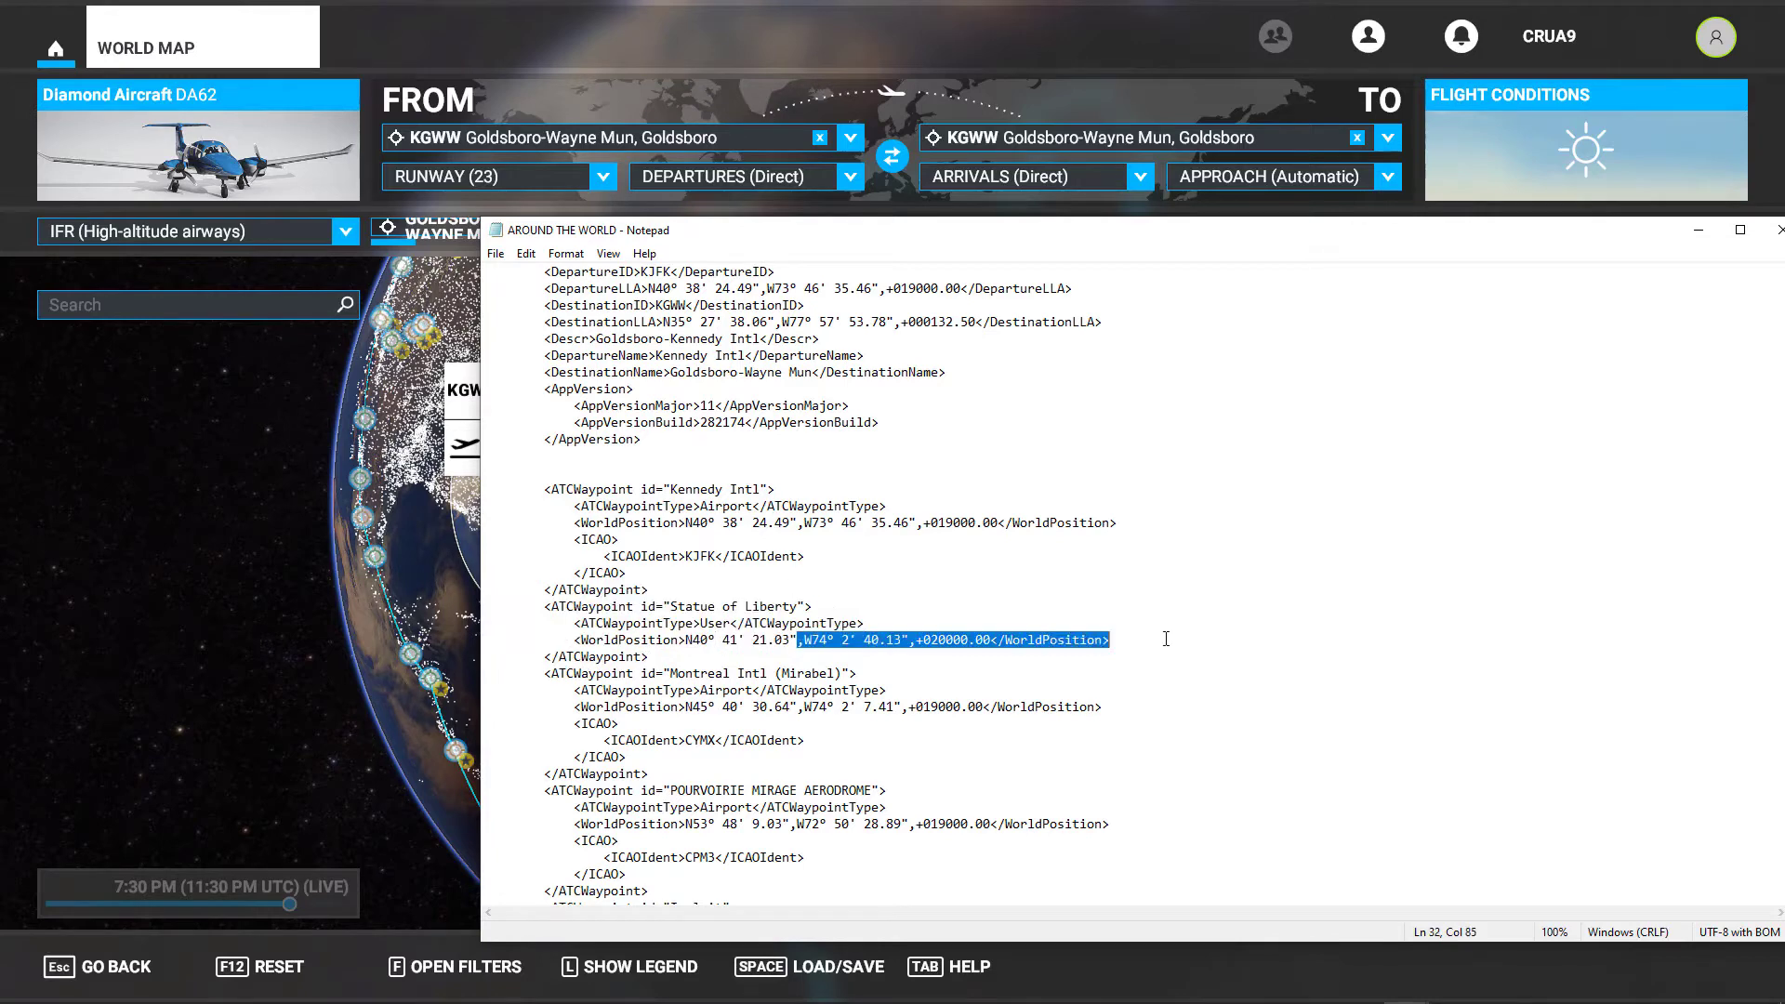
{"action": "left_click", "coordinate": [674, 605]}
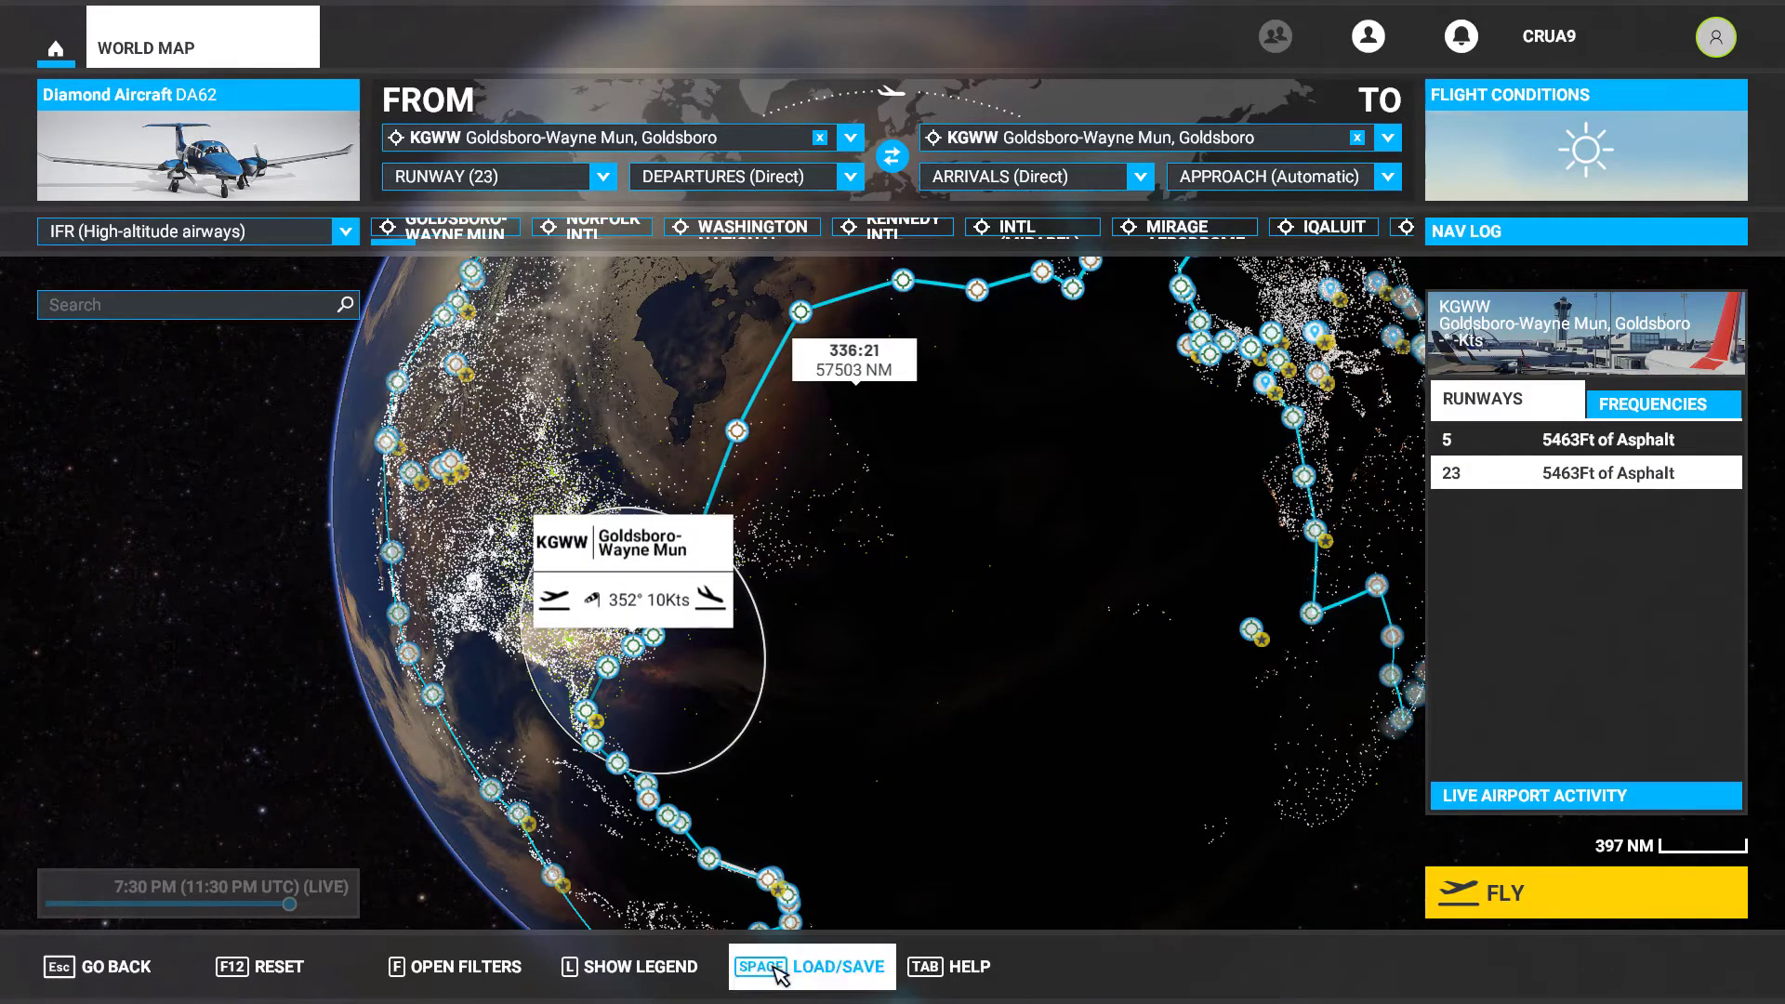
Step: Load the 'AROUND THE WORLD - Copy' plan file through Load/Save's Load option
{"action": "left_click", "coordinate": [811, 967]}
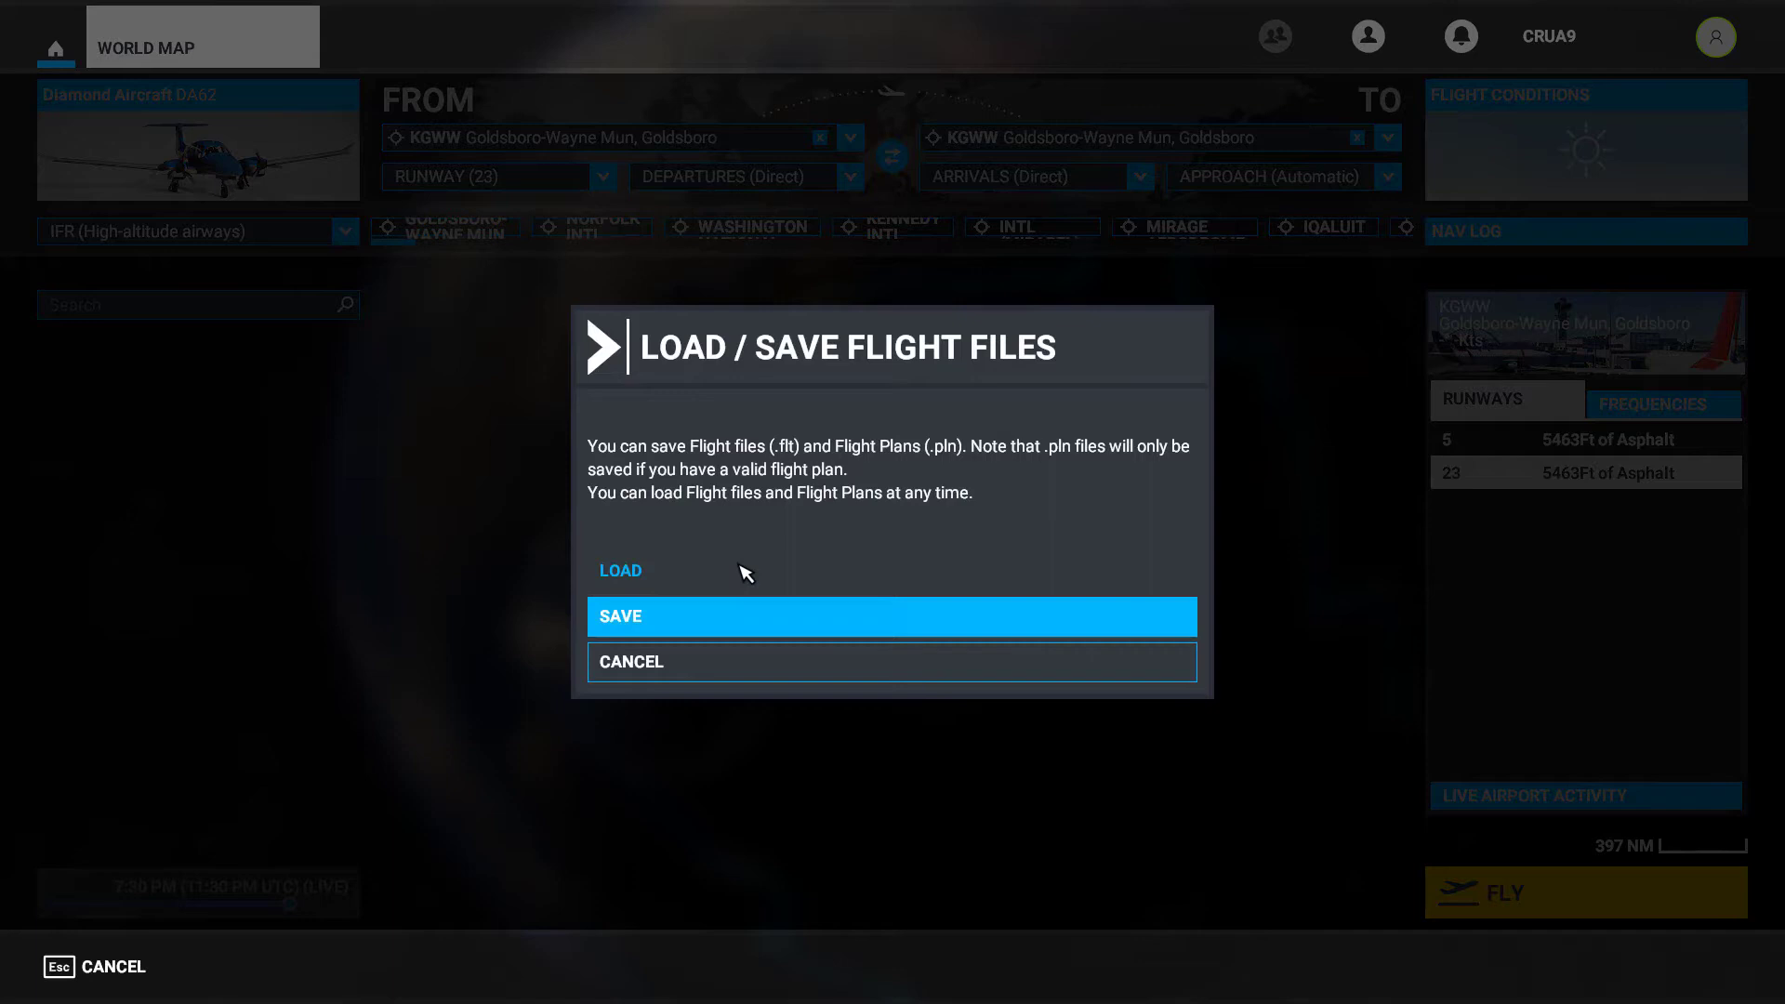
{"action": "left_click", "coordinate": [621, 570]}
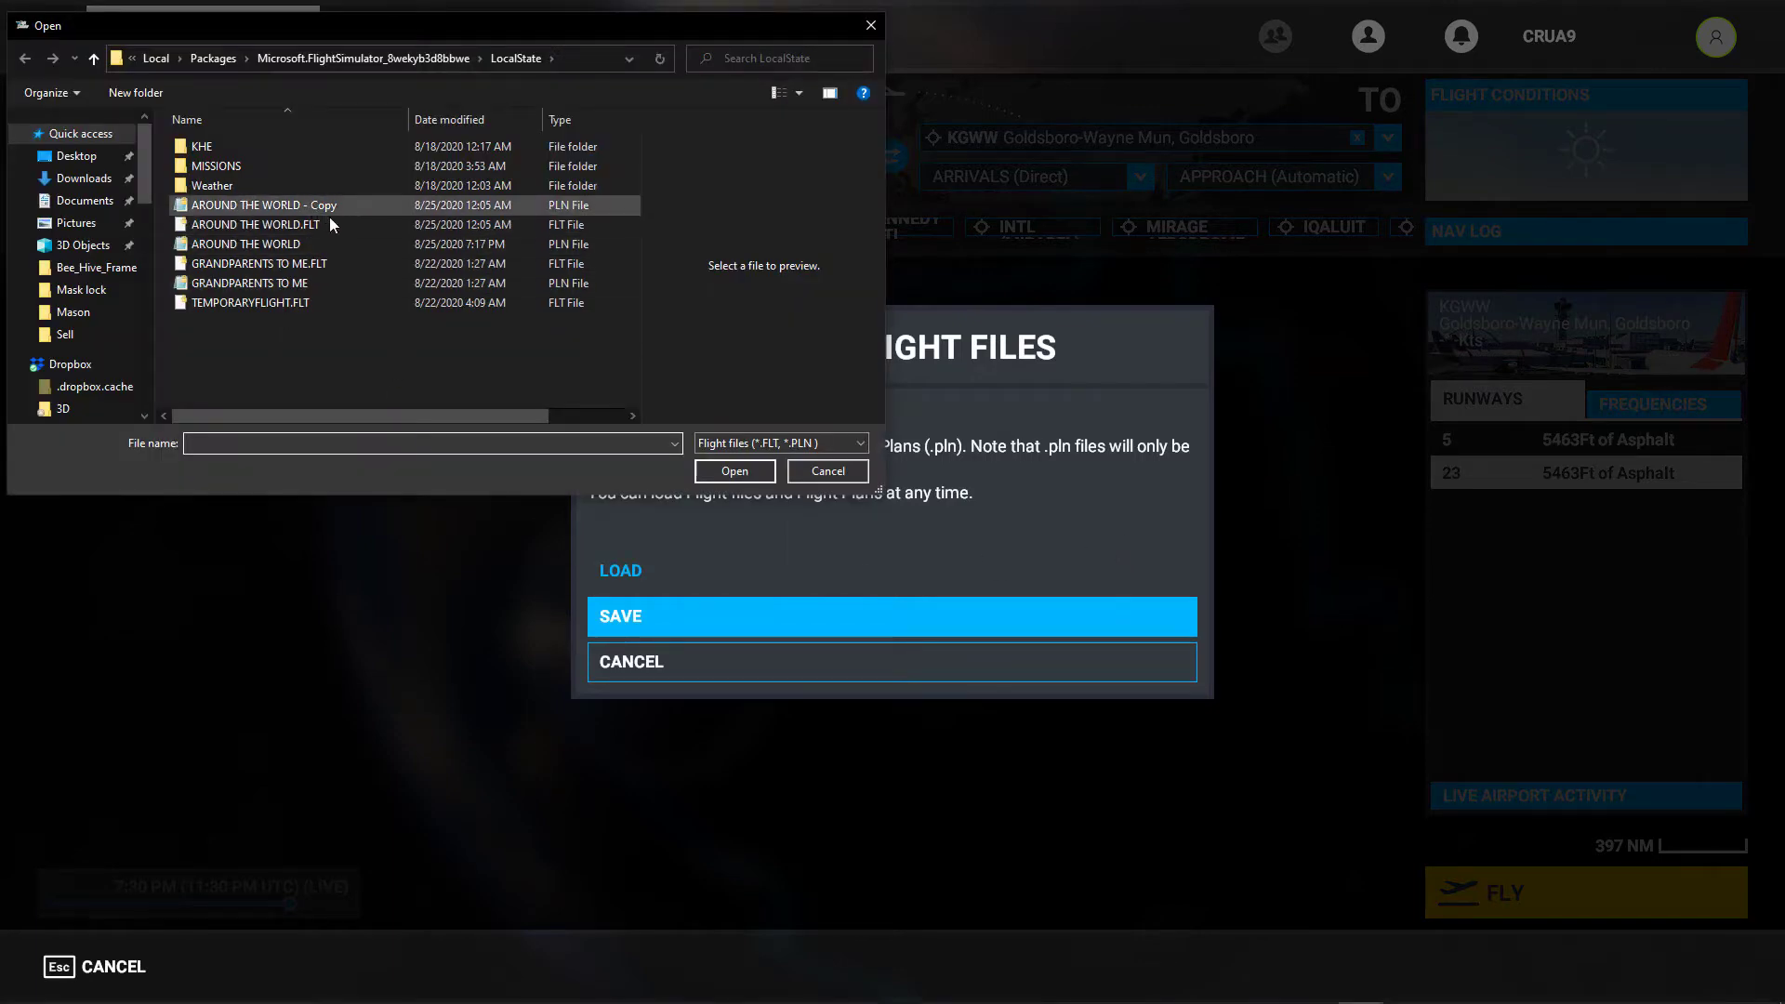
{"action": "left_click", "coordinate": [827, 471]}
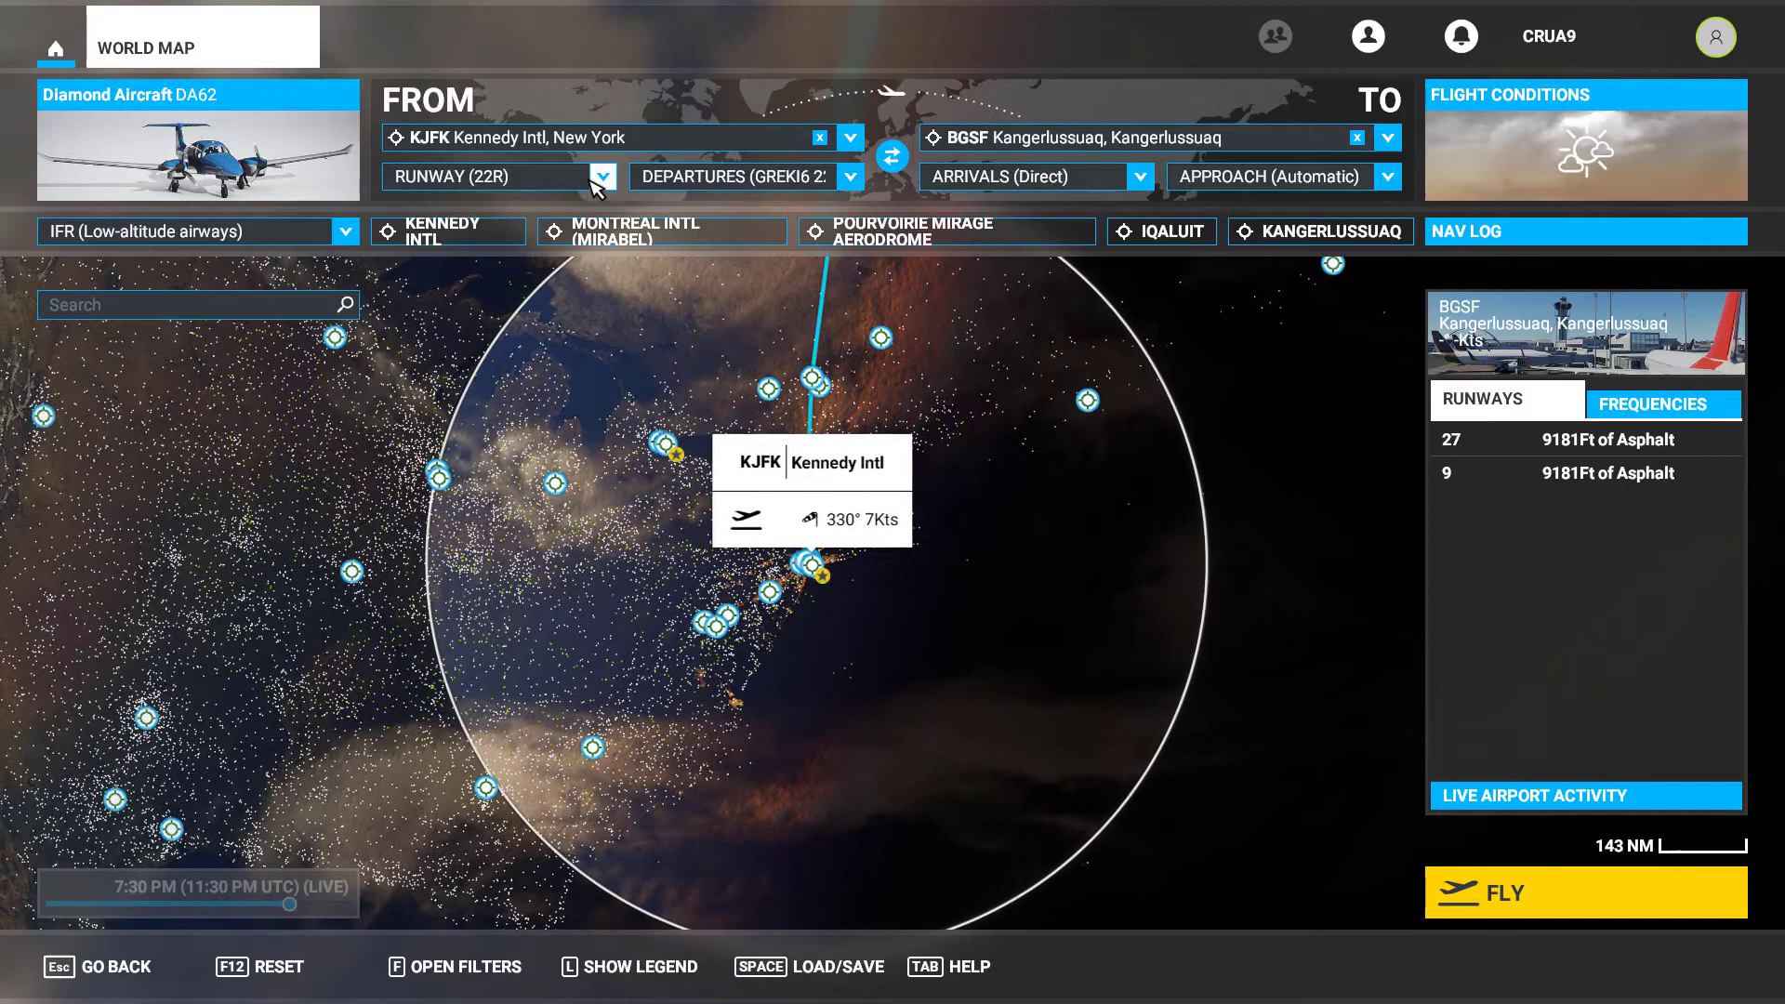
Step: Set the Kennedy Intl departure to Parking 104, then reopen the dropdown for runway 31L
{"action": "left_click", "coordinate": [603, 177]}
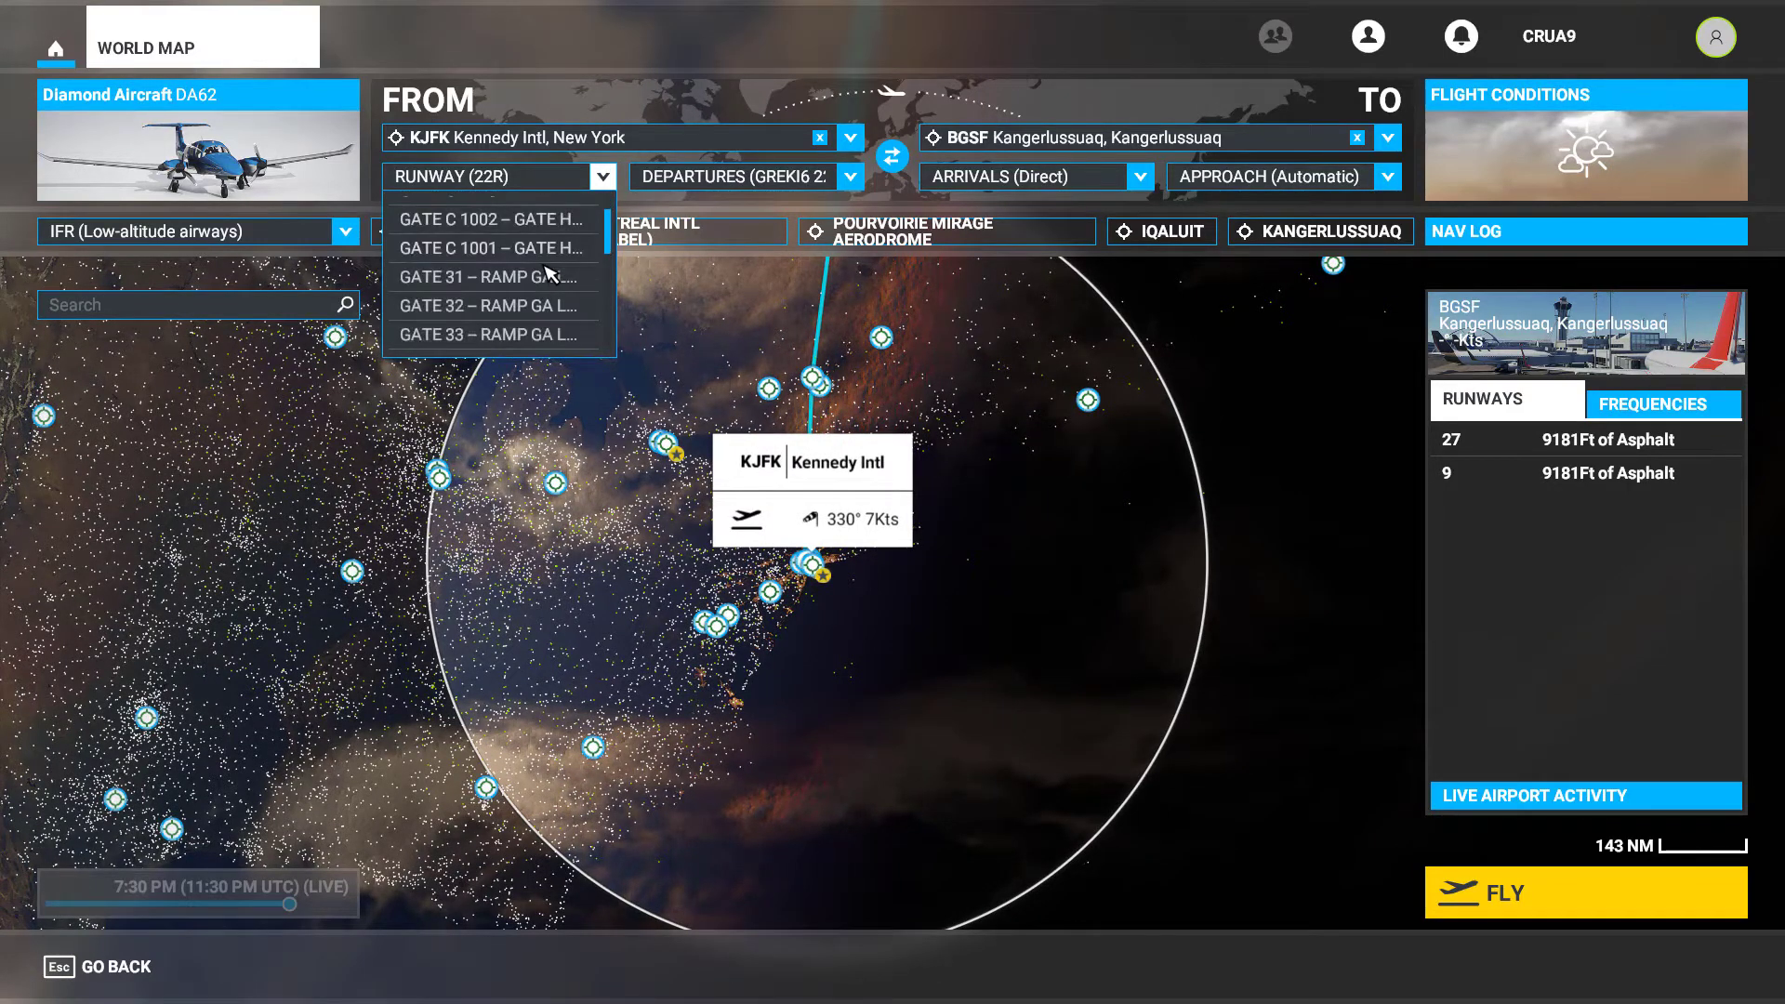
{"action": "scroll", "scroll_direction": "down", "scroll_amount": 3}
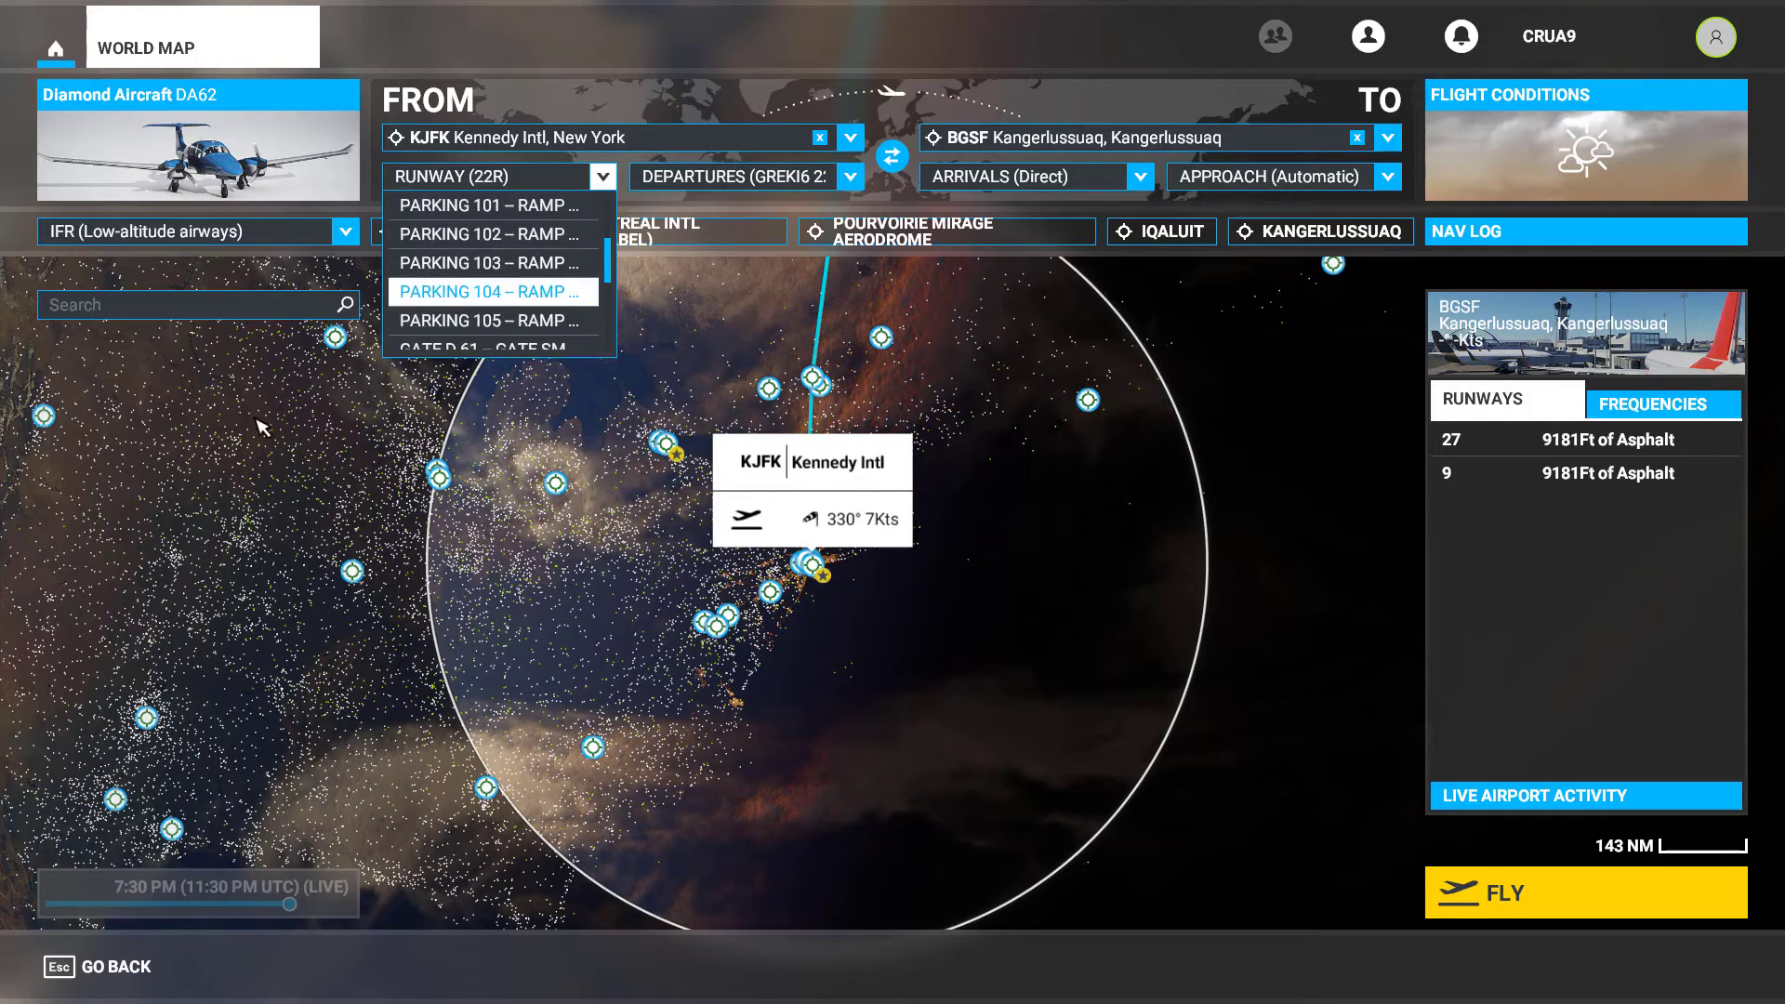
{"action": "left_click", "coordinate": [490, 291]}
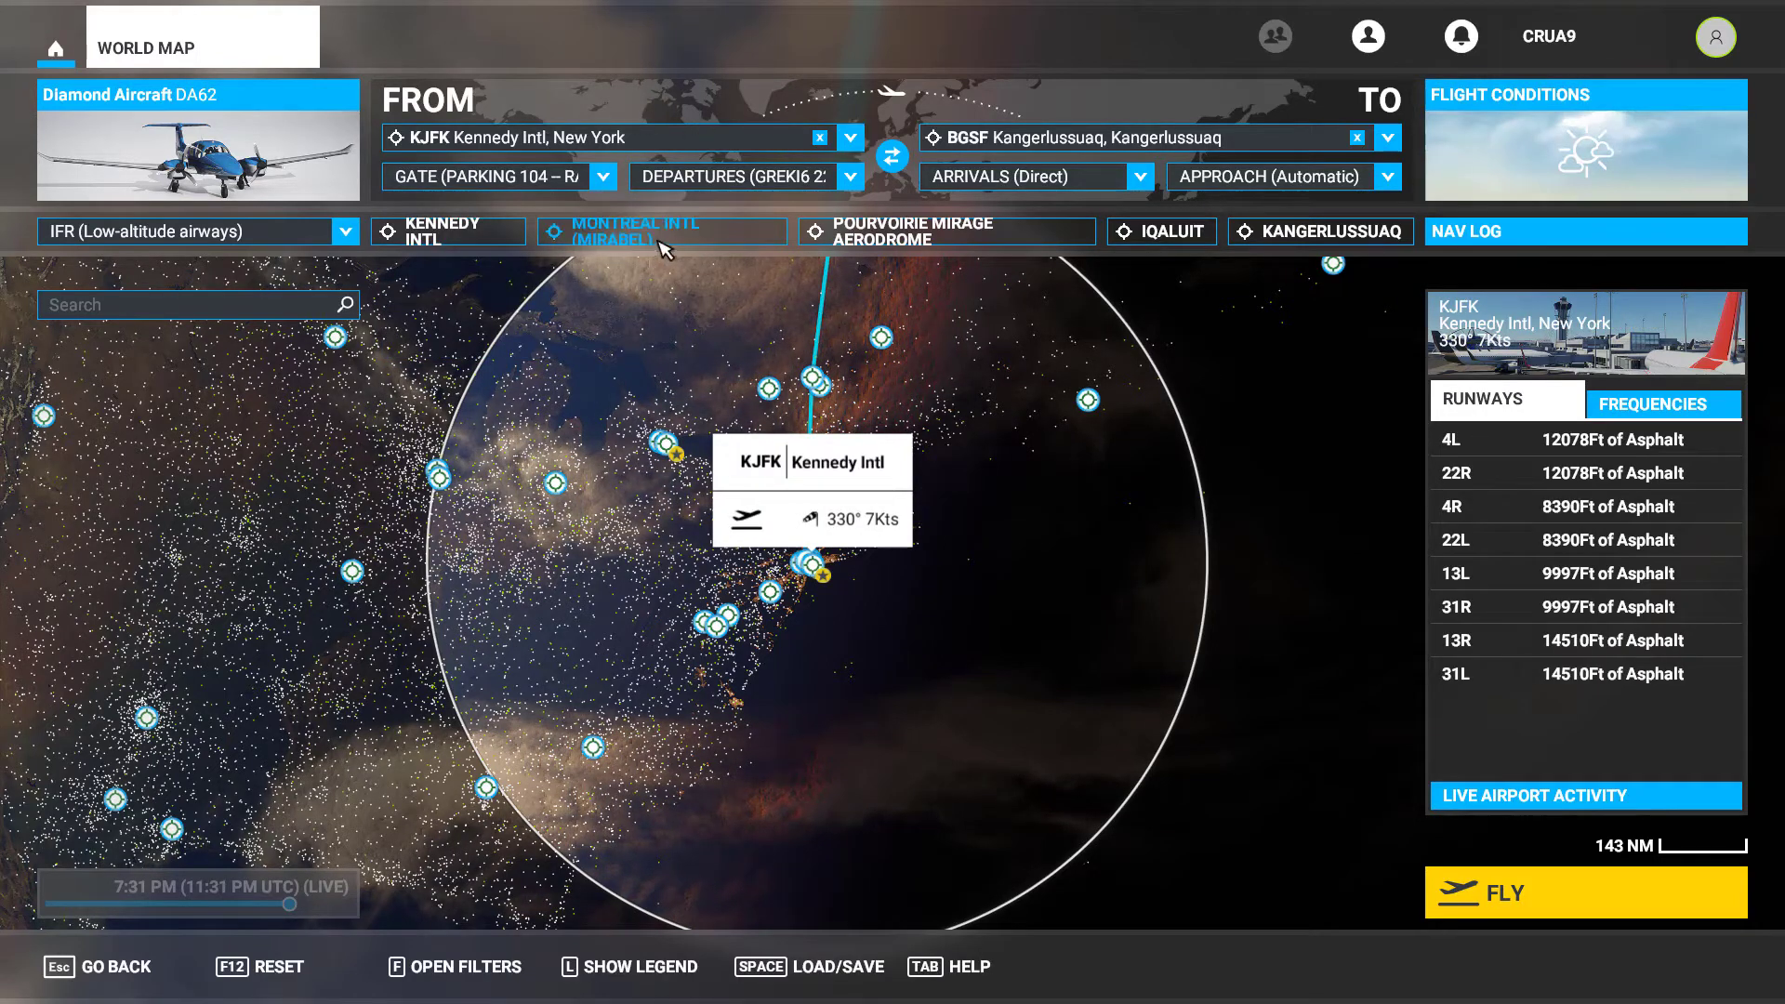
{"action": "left_click", "coordinate": [848, 177]}
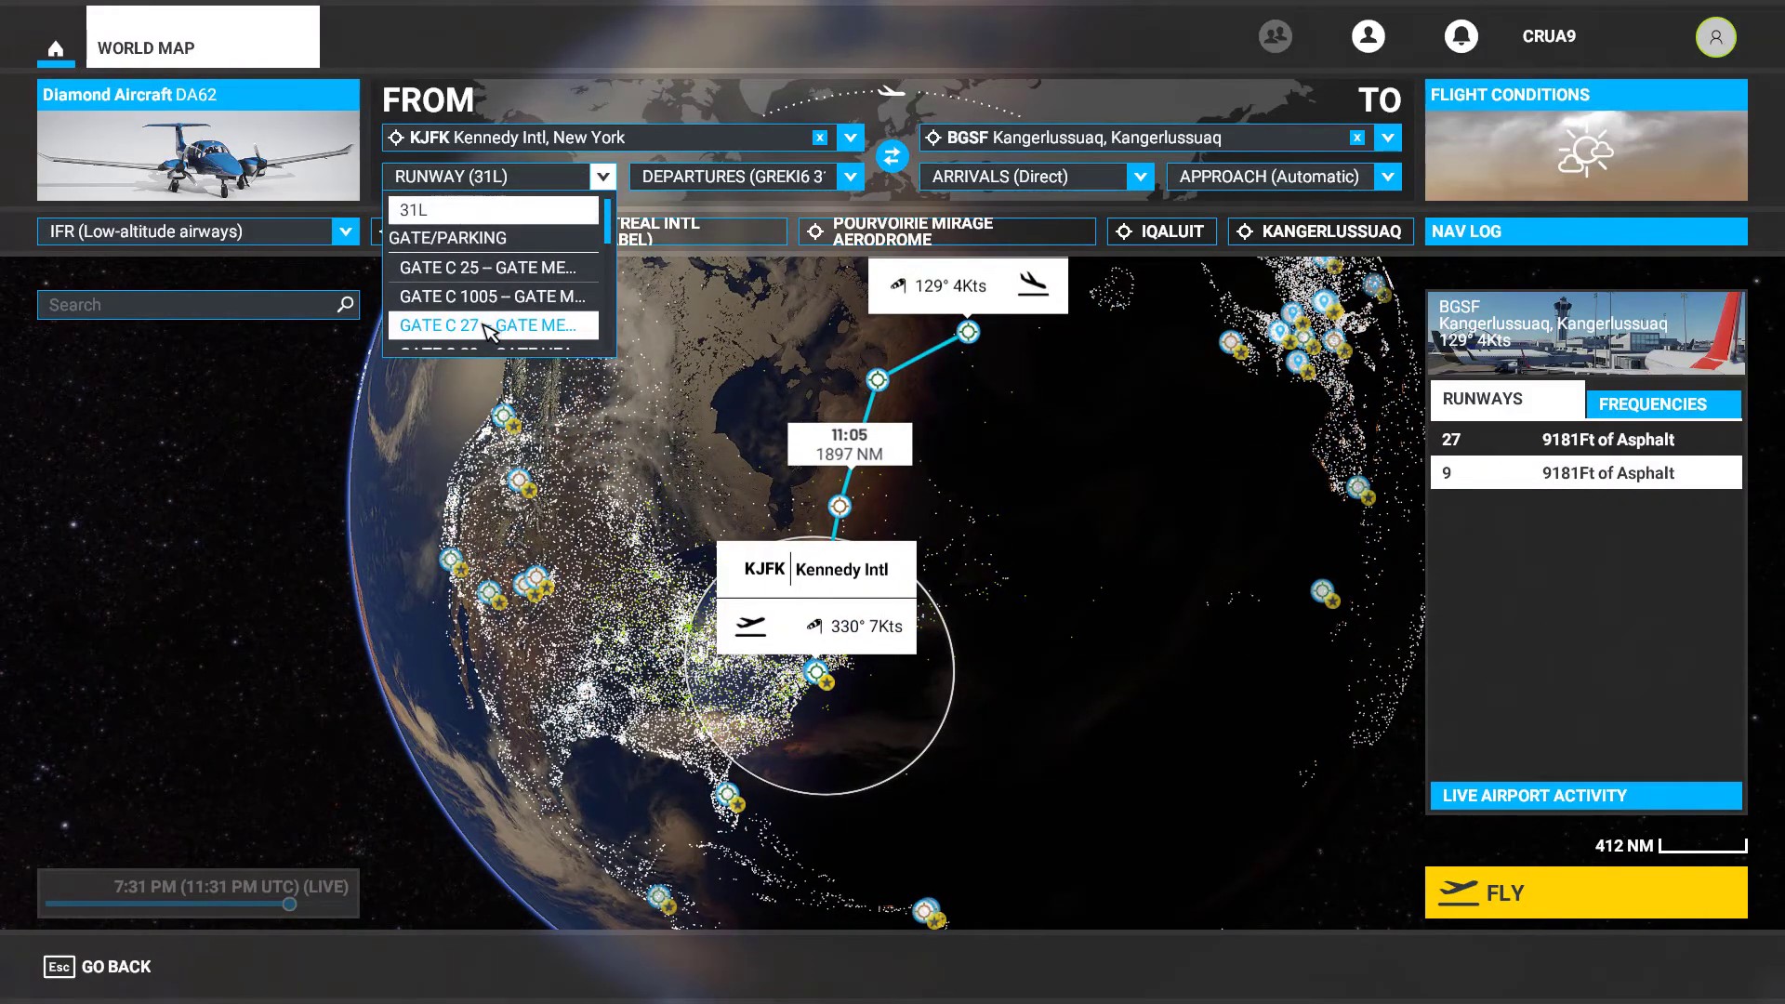
Step: Scroll the departure dropdown down toward PARKING 105 – RAMP
{"action": "scroll", "scroll_direction": "down", "scroll_amount": 3}
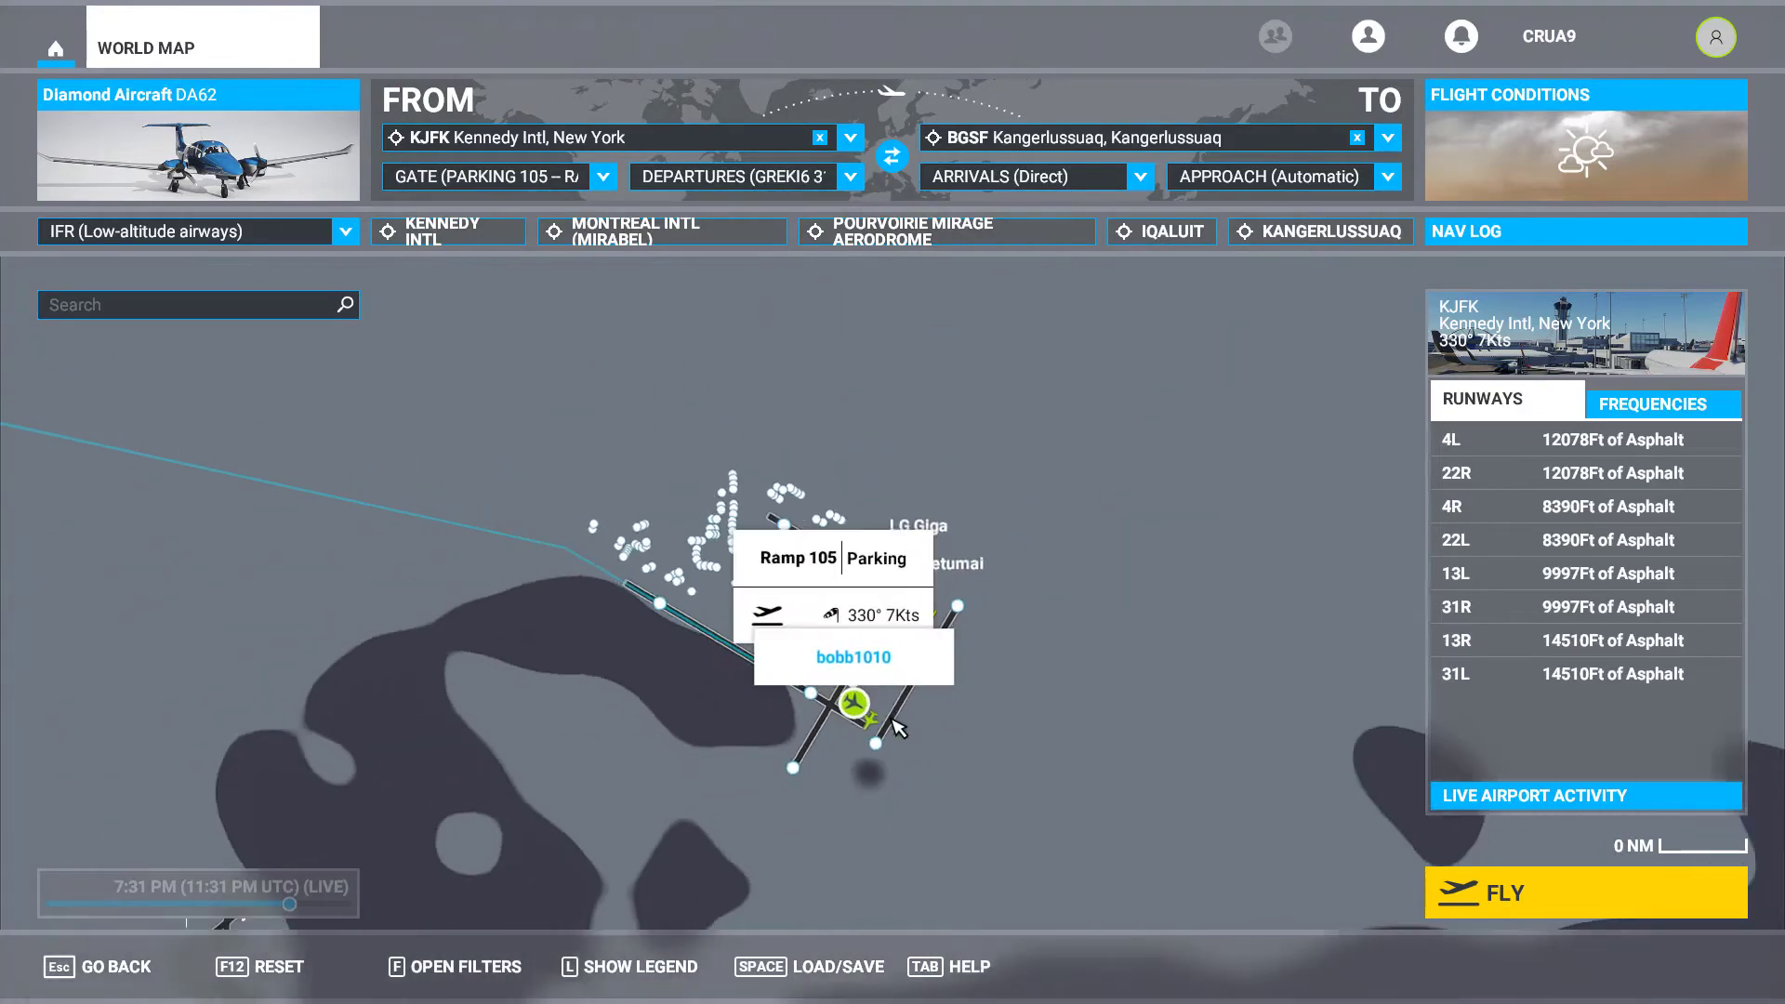
{"action": "scroll", "scroll_direction": "down", "scroll_amount": 3}
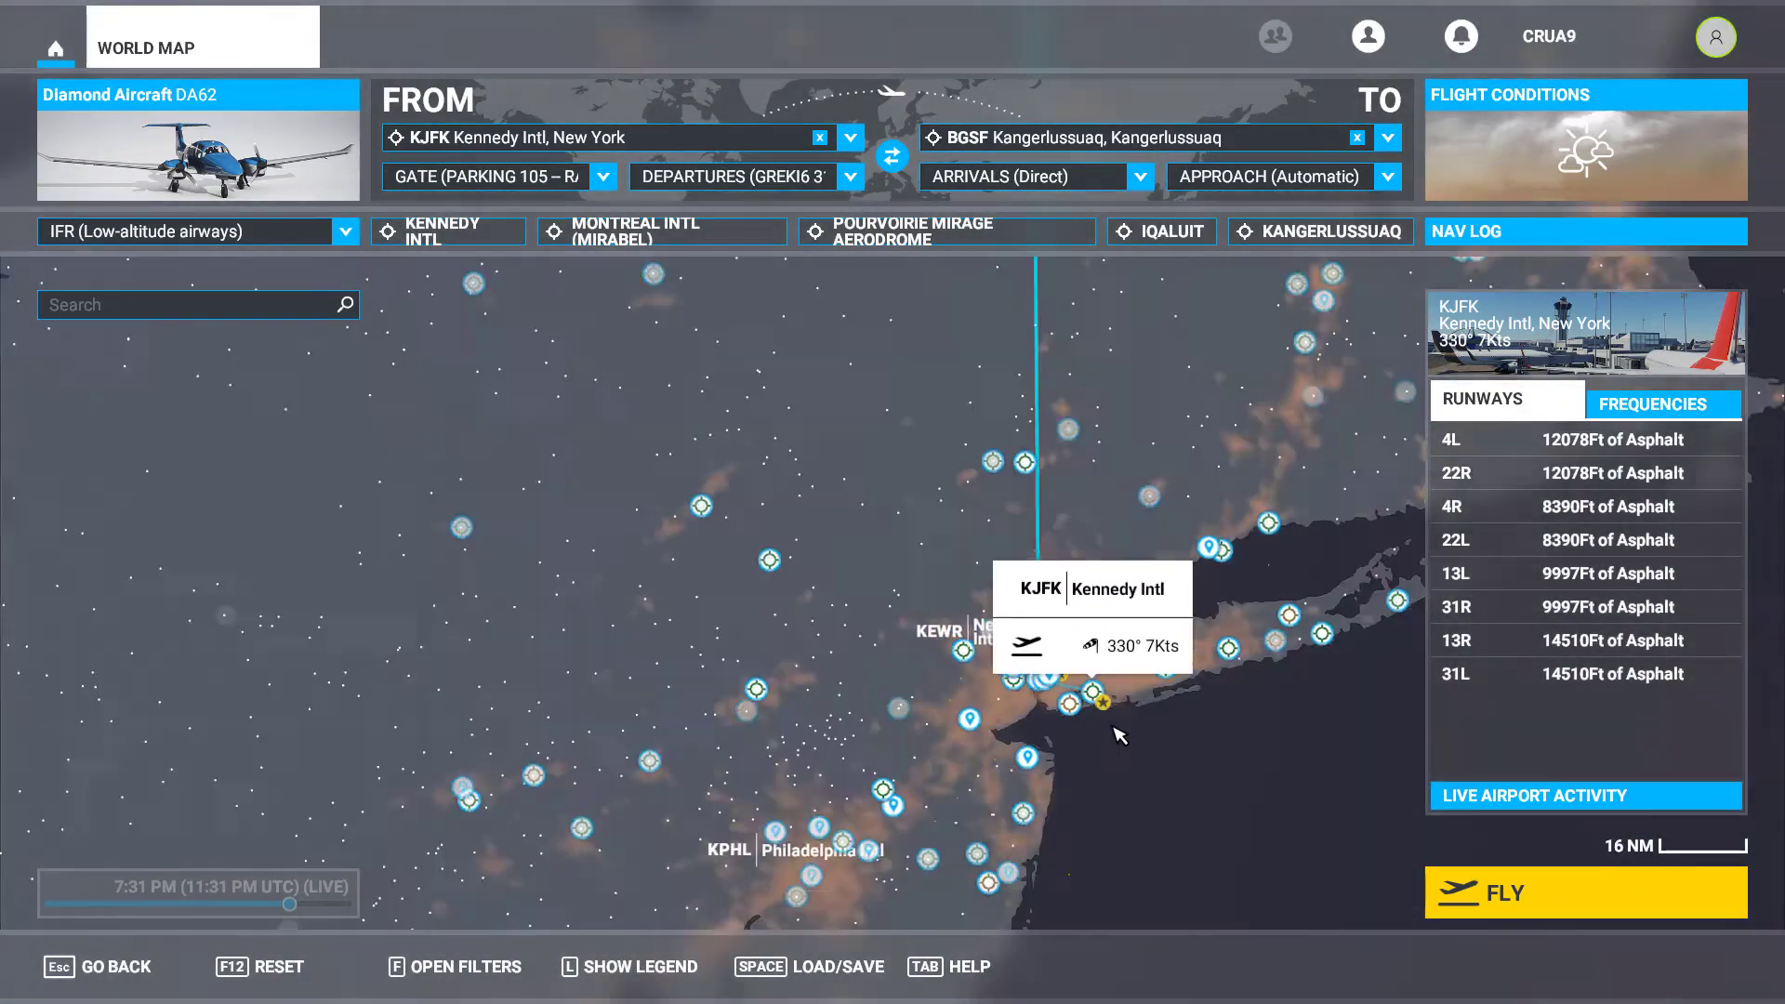
{"action": "scroll", "scroll_direction": "down", "scroll_amount": 3}
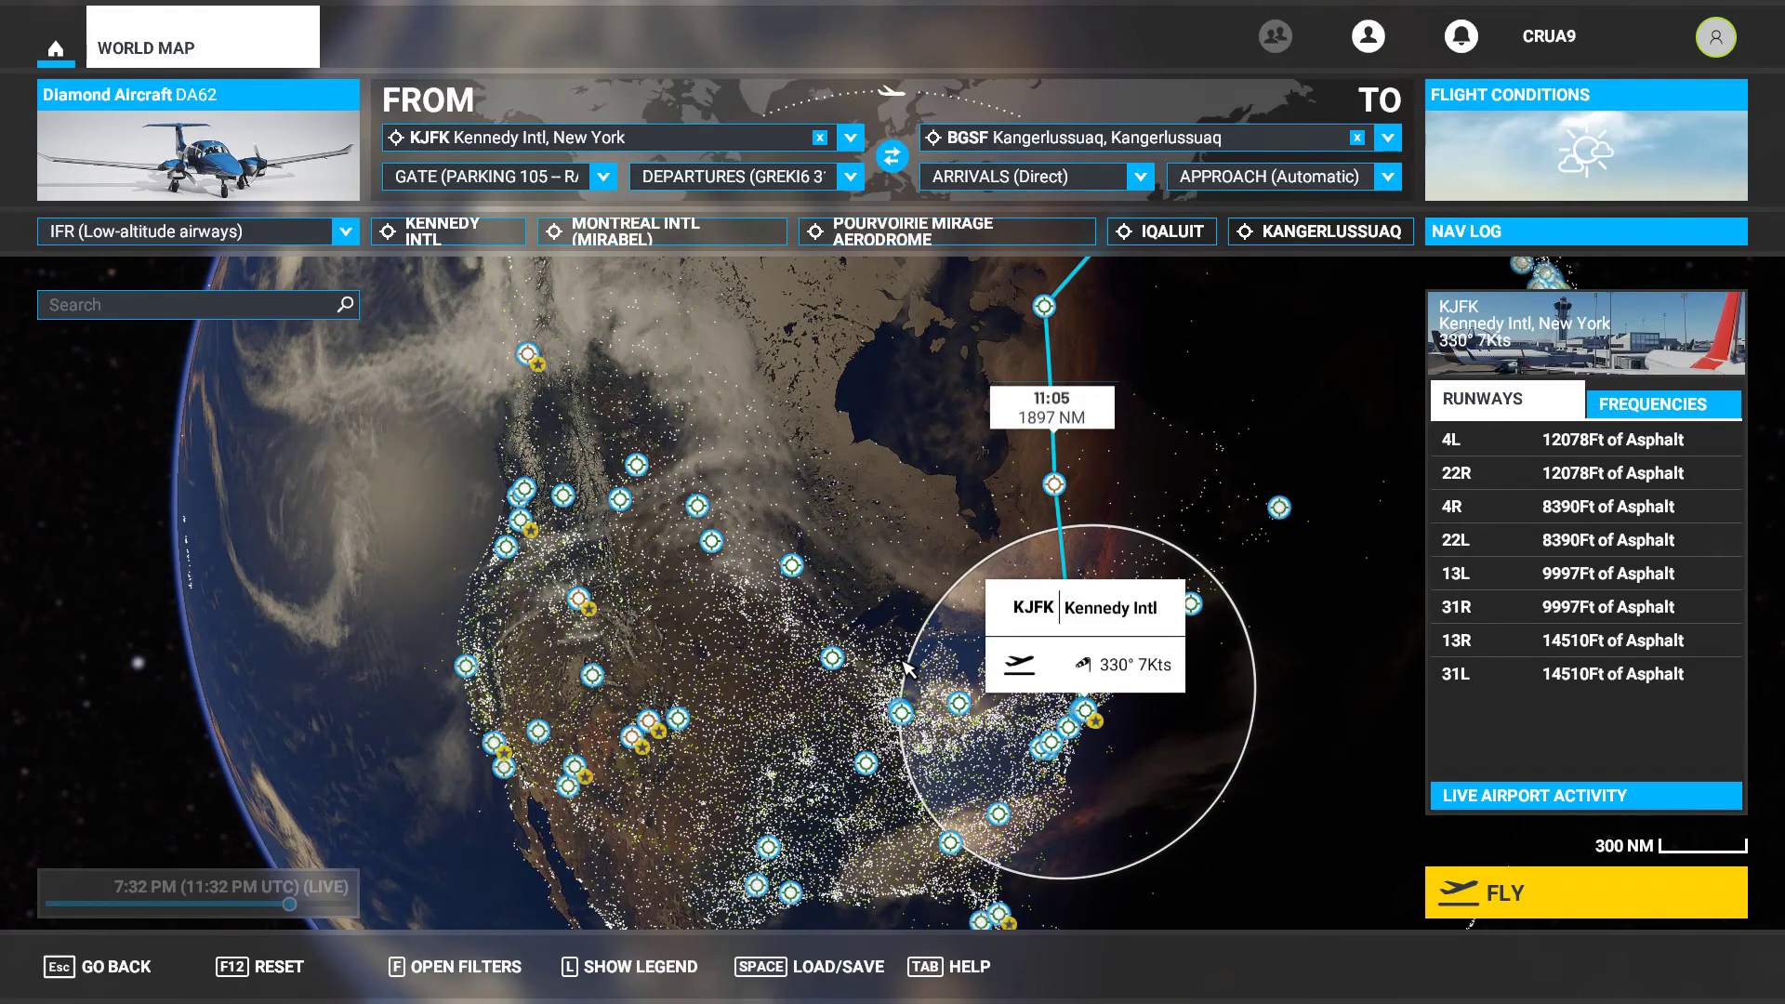
{"action": "mouse_move", "coordinate": [1130, 726]}
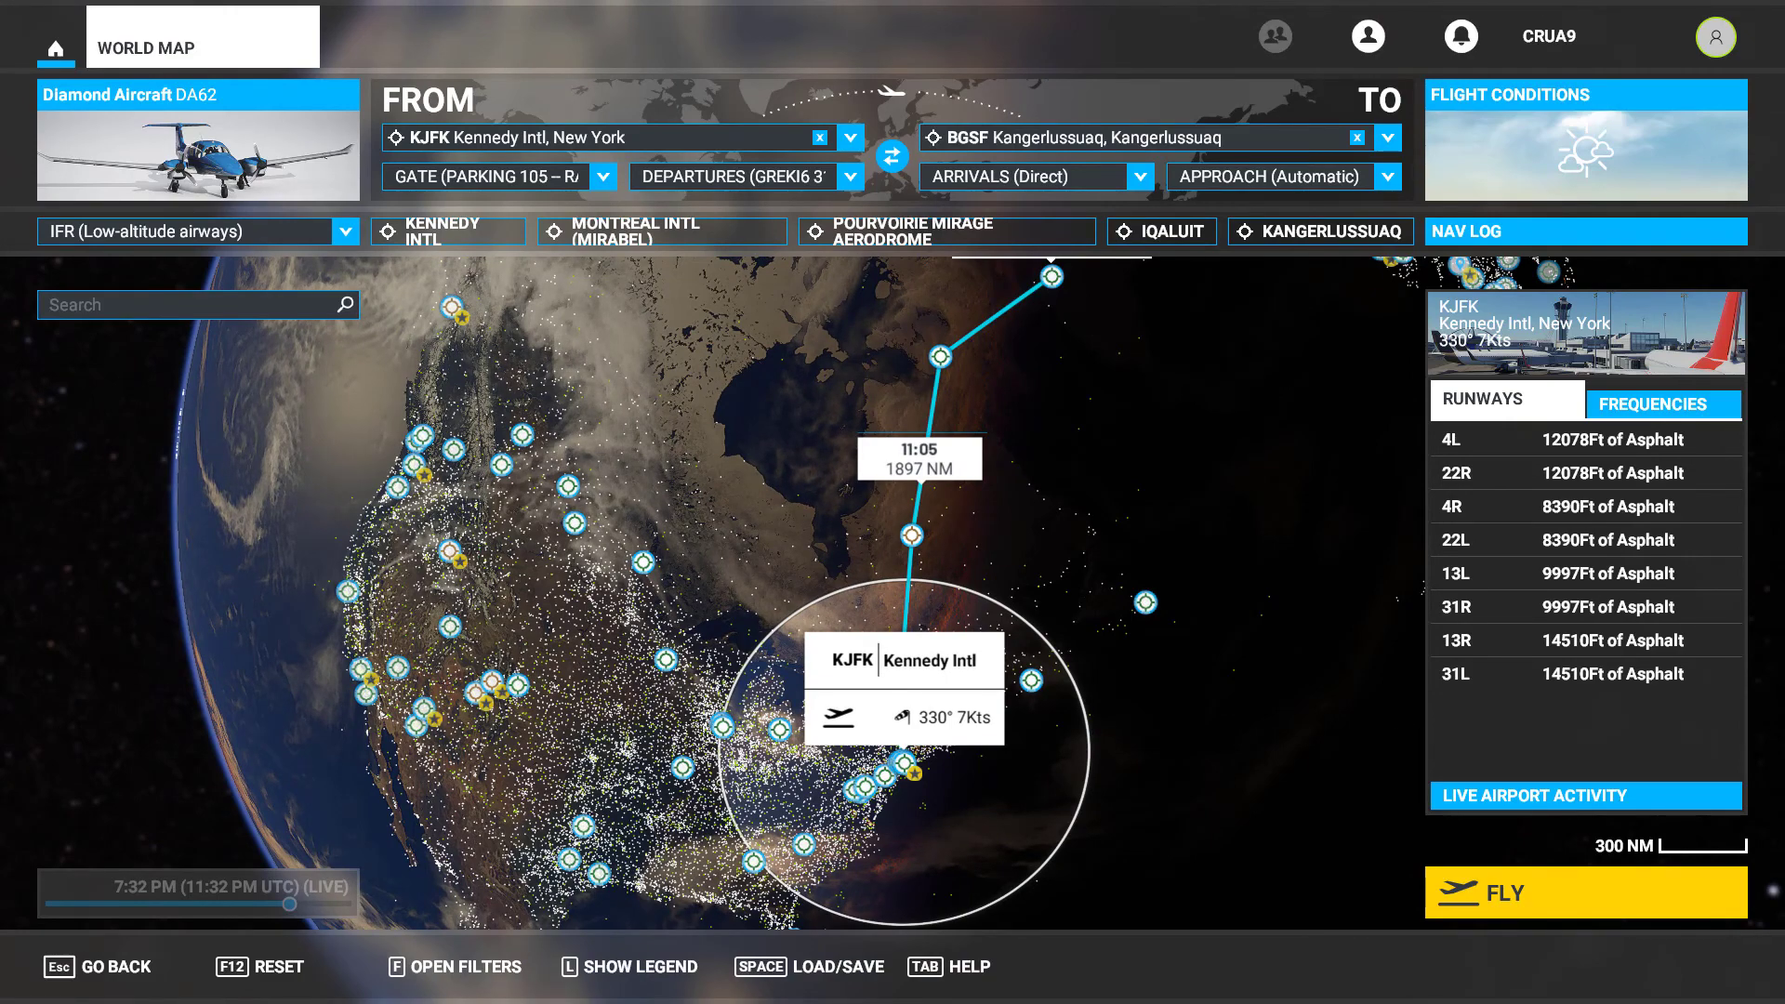
{"action": "mouse_move", "coordinate": [1170, 463]}
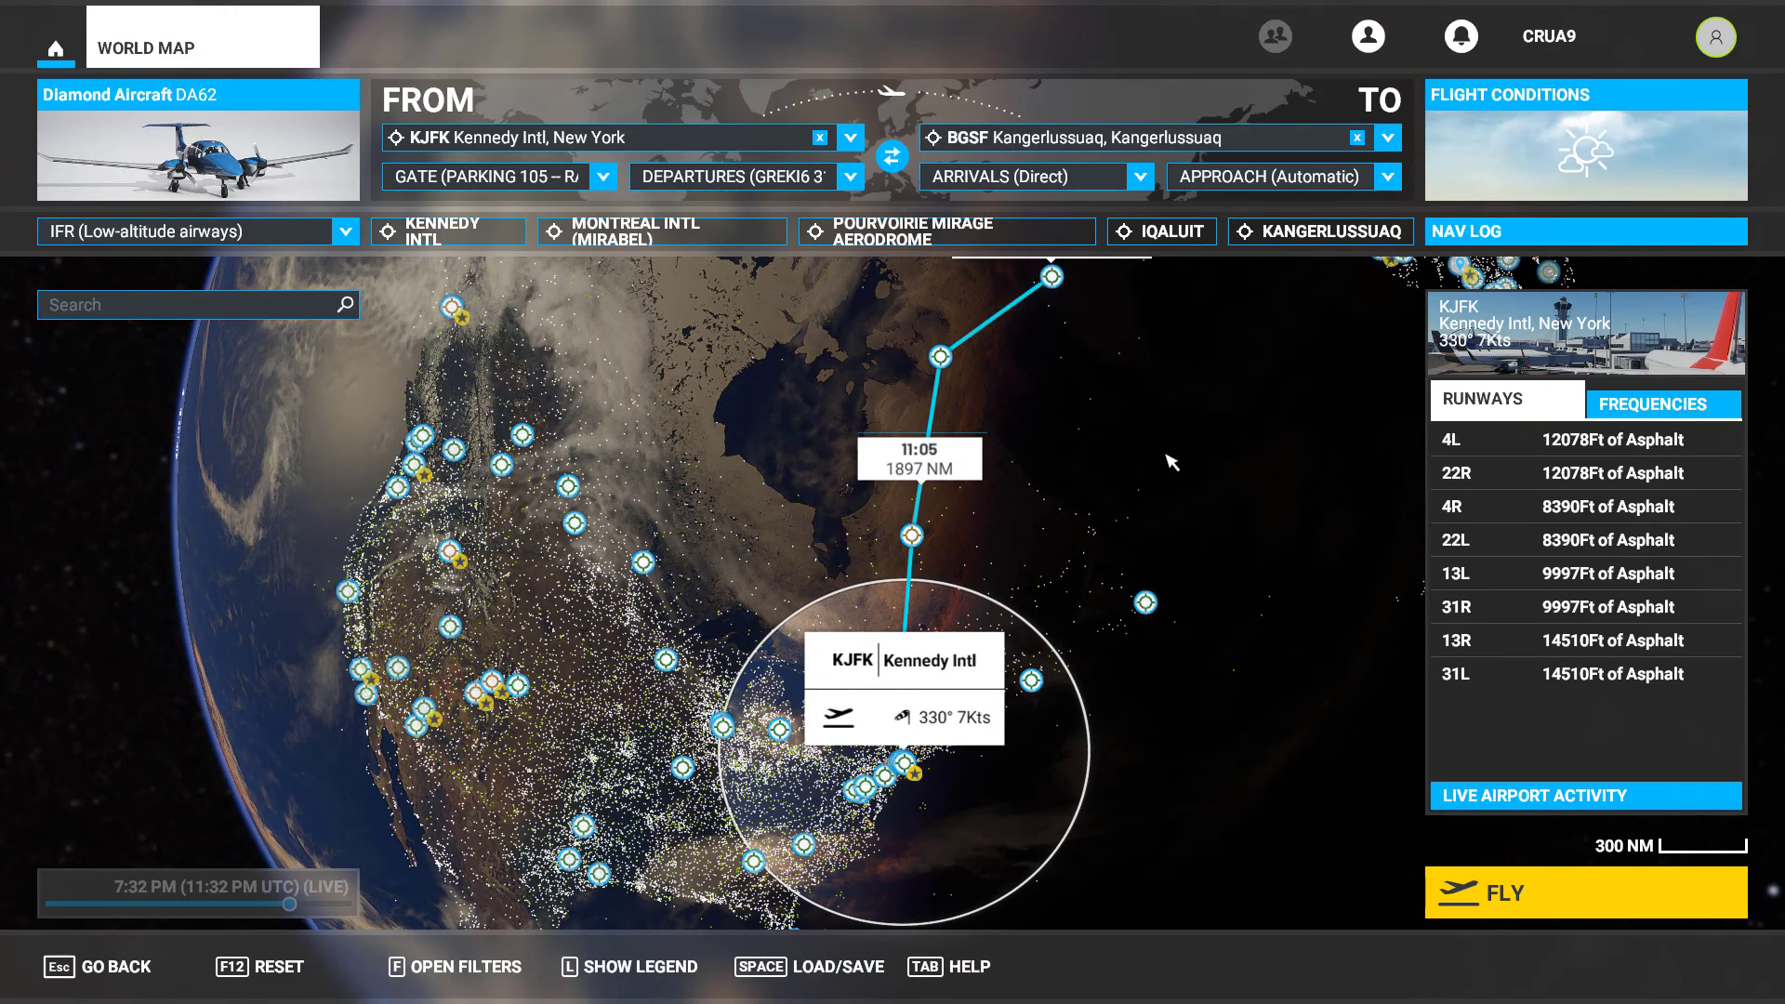